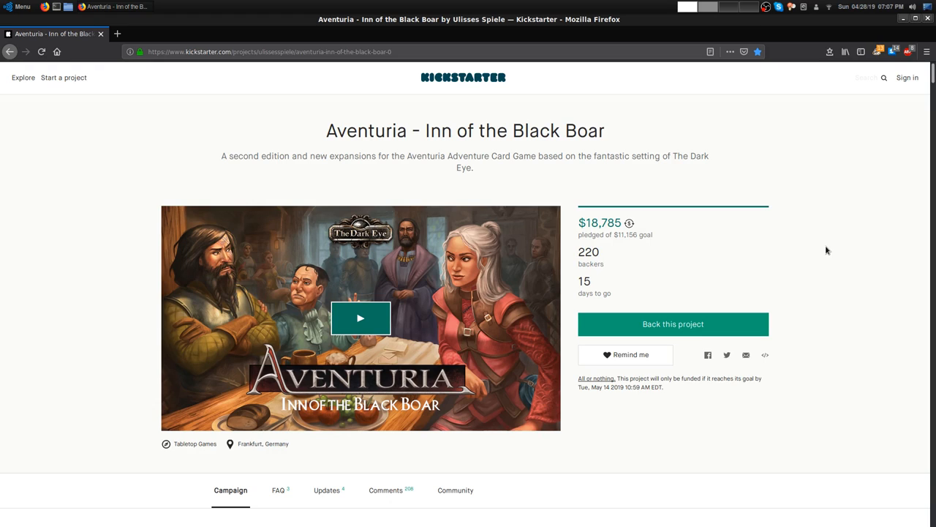
pyautogui.moveTo(629, 223)
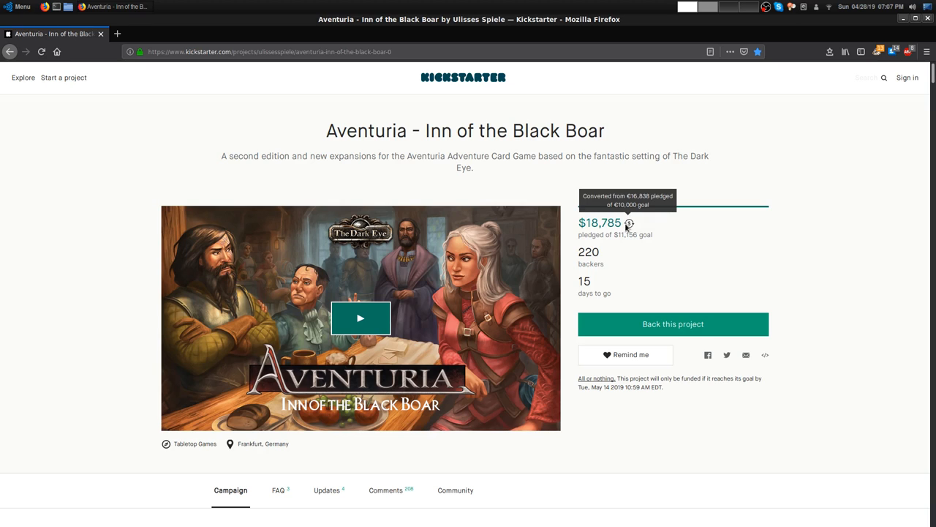
pyautogui.moveTo(630, 232)
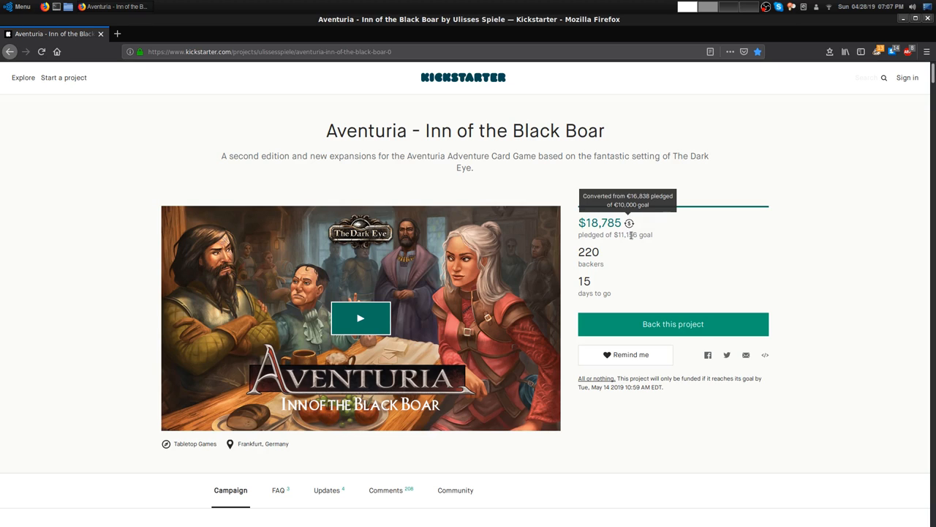
pyautogui.moveTo(882, 281)
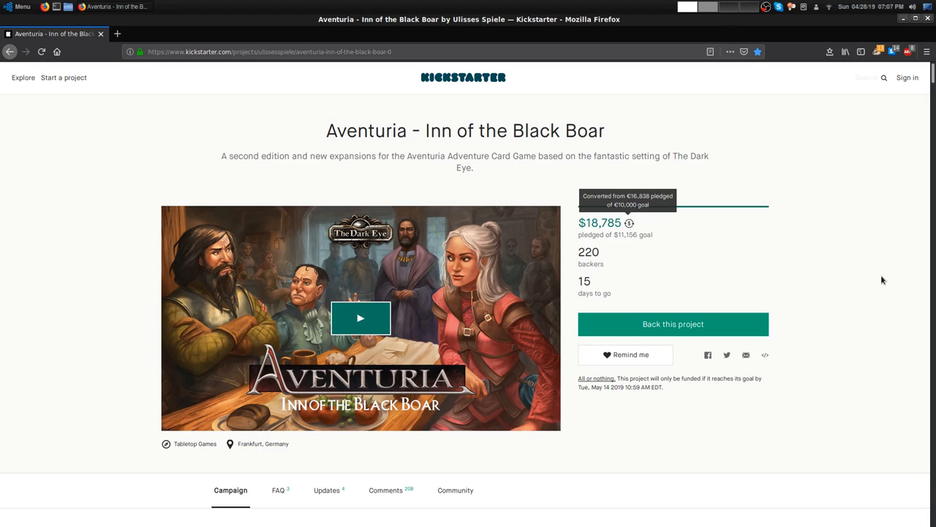
# Scroll down through the Products section and wooden box photo to the Reward Levels banner
pyautogui.scroll(-3)
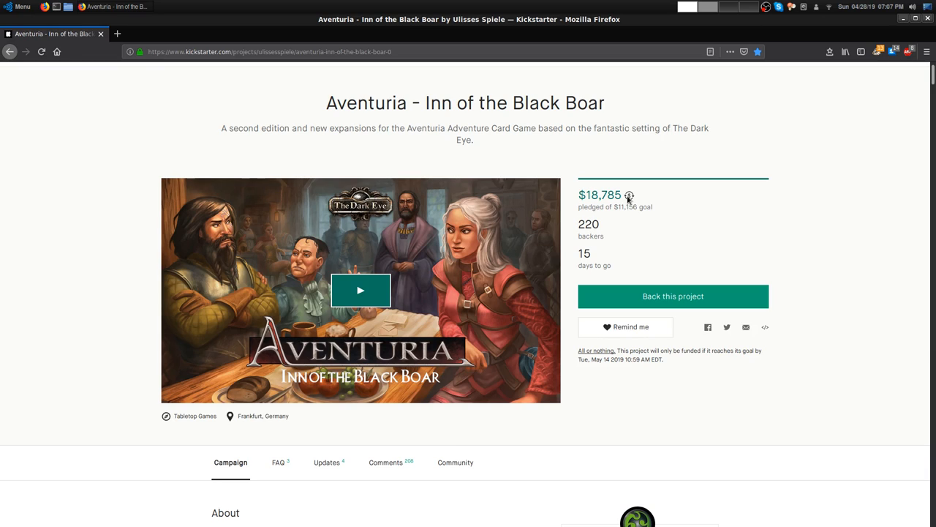
pyautogui.moveTo(629, 196)
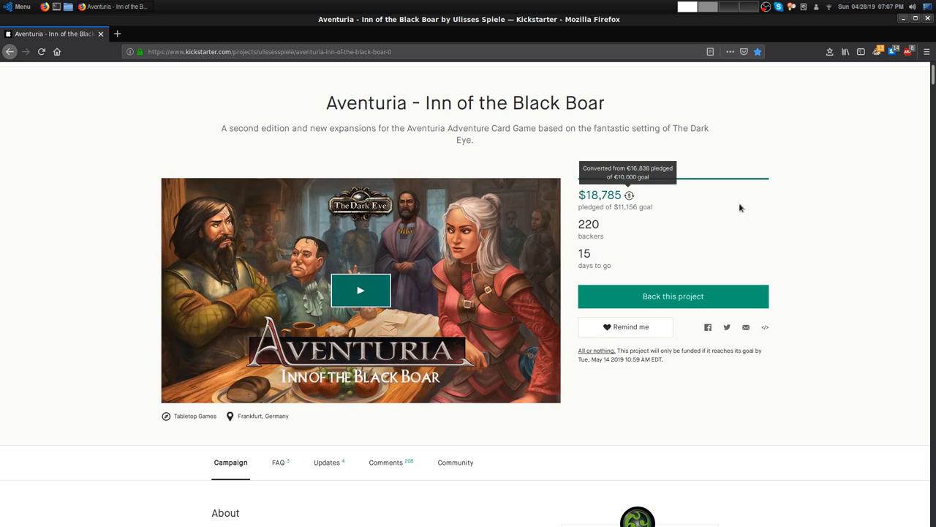
pyautogui.moveTo(837, 272)
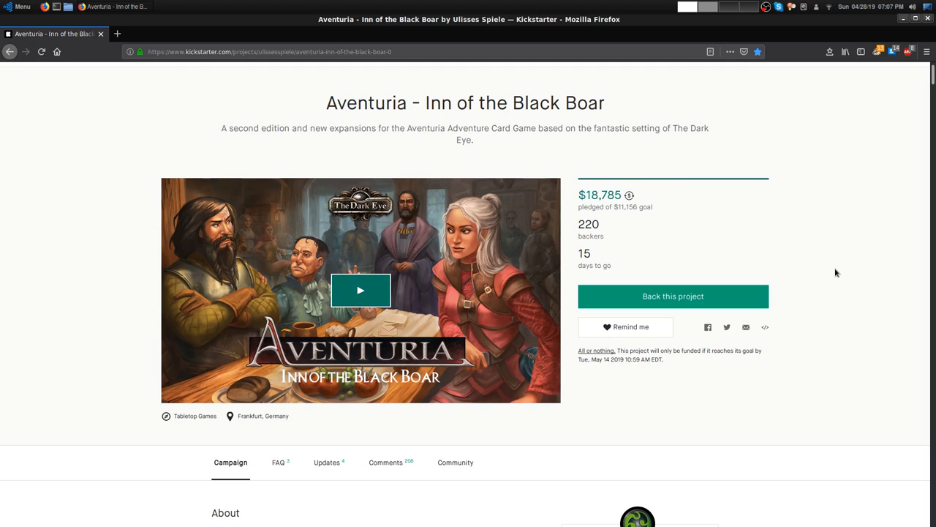
pyautogui.scroll(-3)
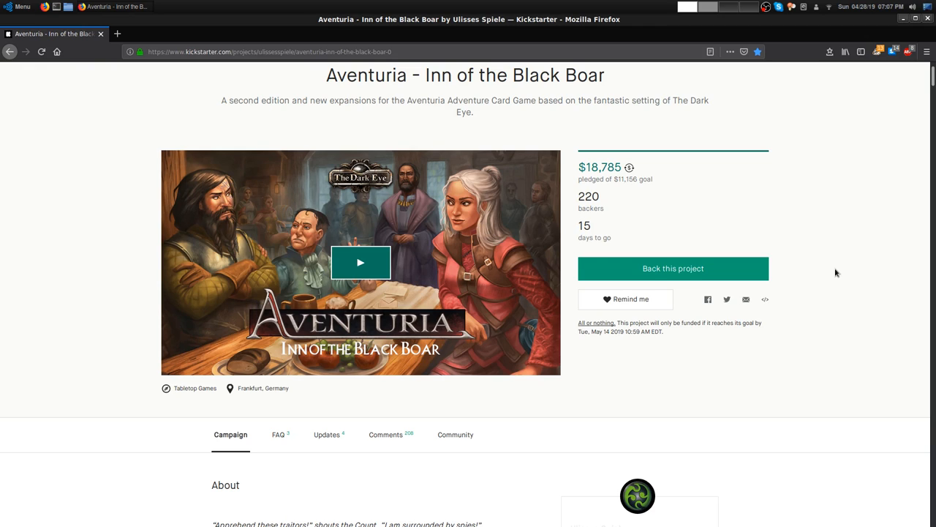
pyautogui.moveTo(630, 167)
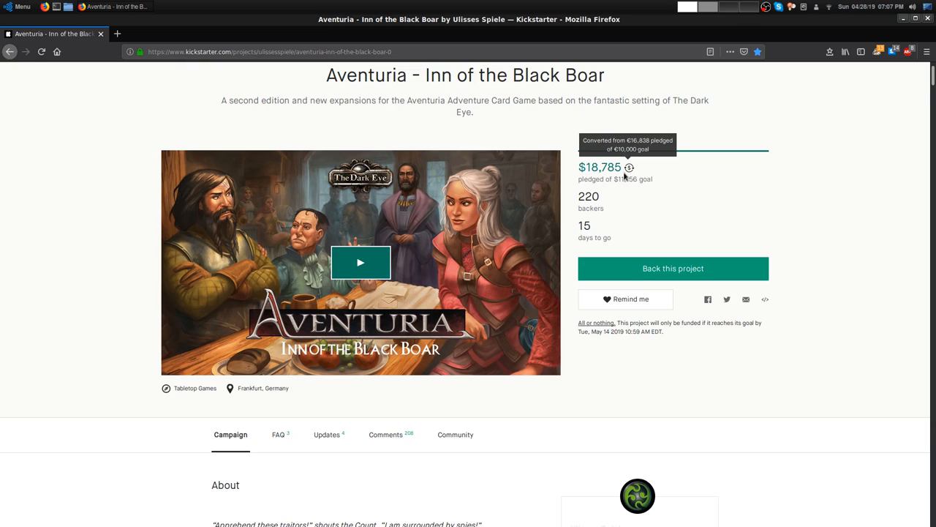
pyautogui.moveTo(816, 228)
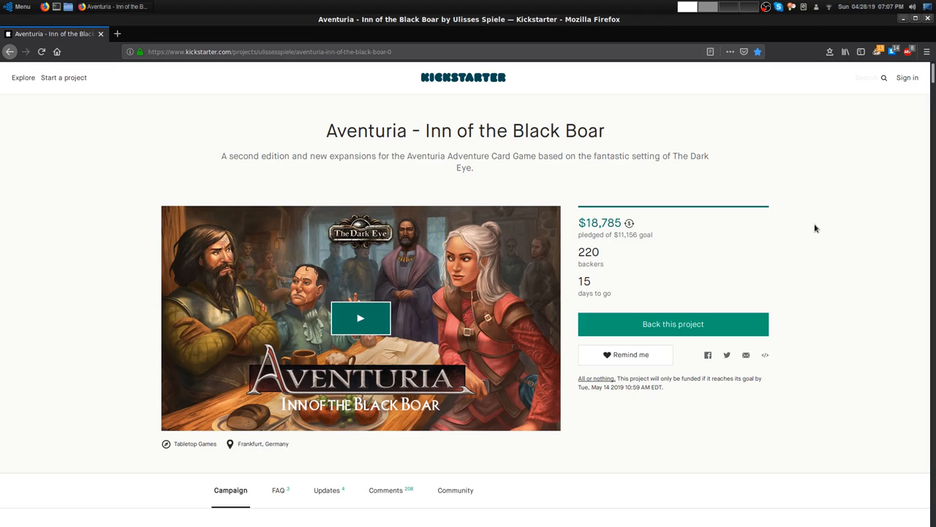
pyautogui.moveTo(820, 226)
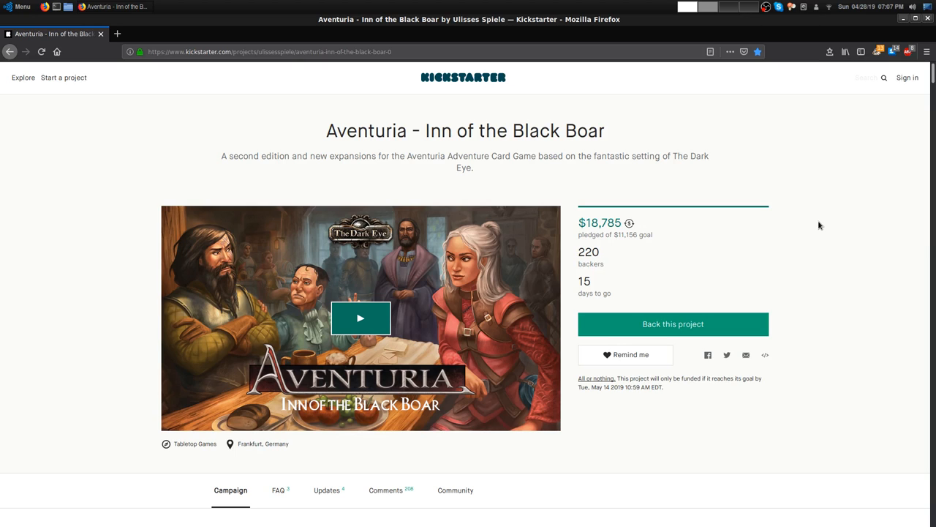
pyautogui.moveTo(824, 219)
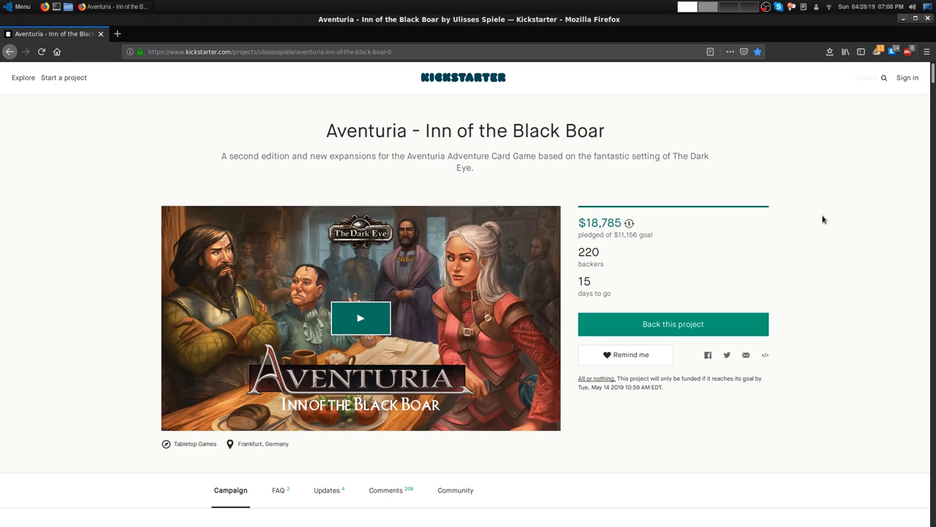
pyautogui.moveTo(802, 266)
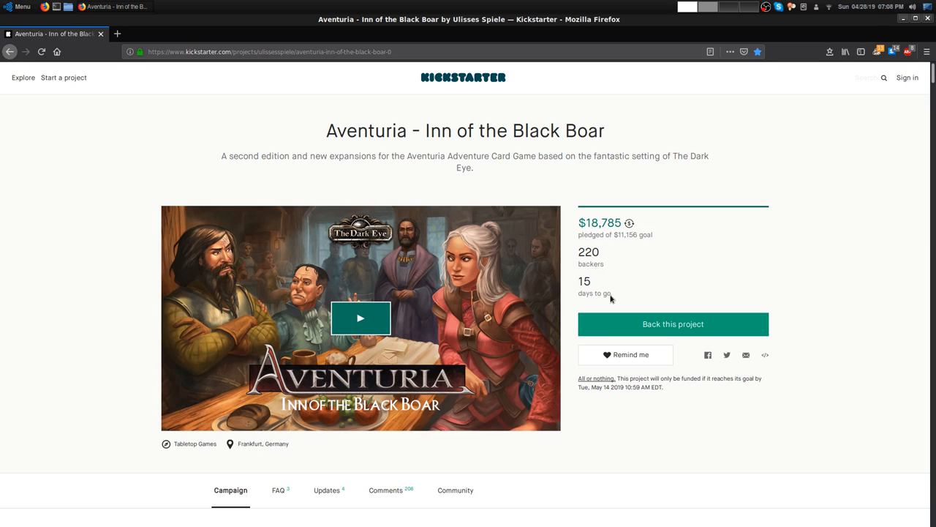
pyautogui.moveTo(845, 298)
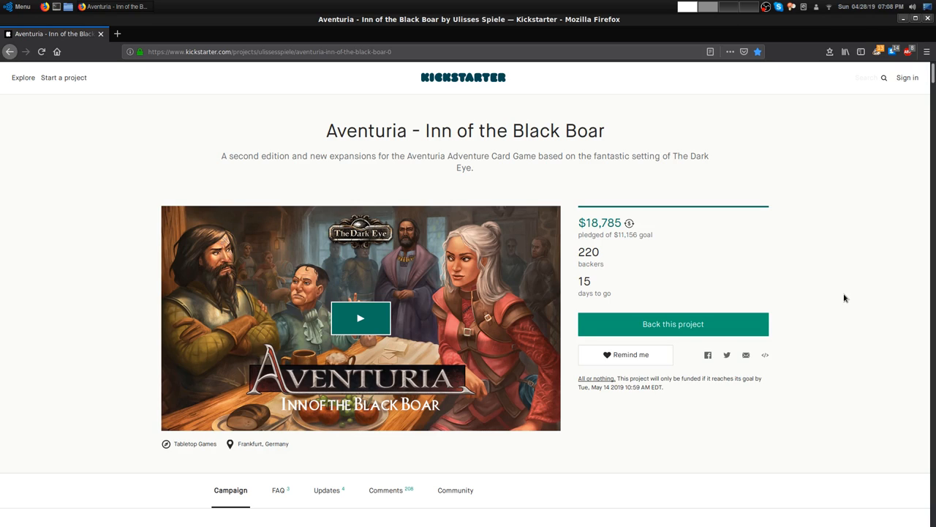
pyautogui.scroll(-3)
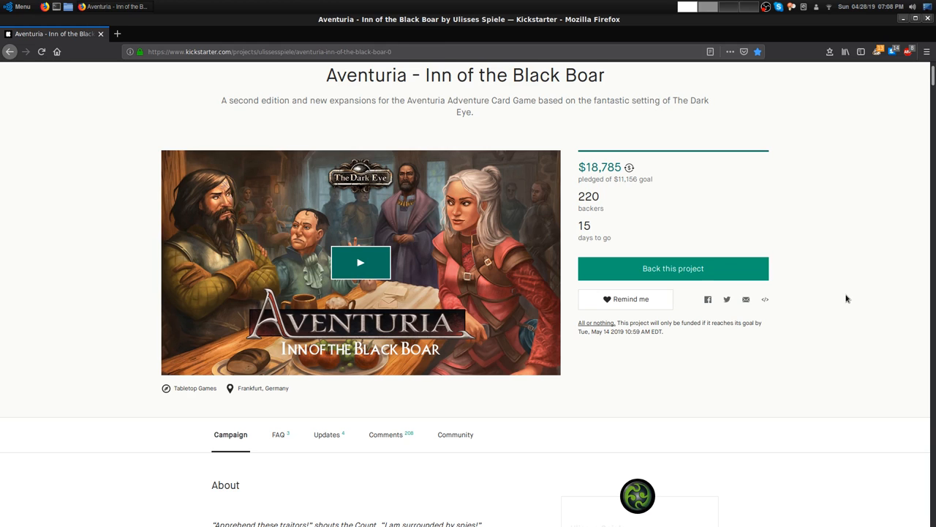
pyautogui.scroll(-3)
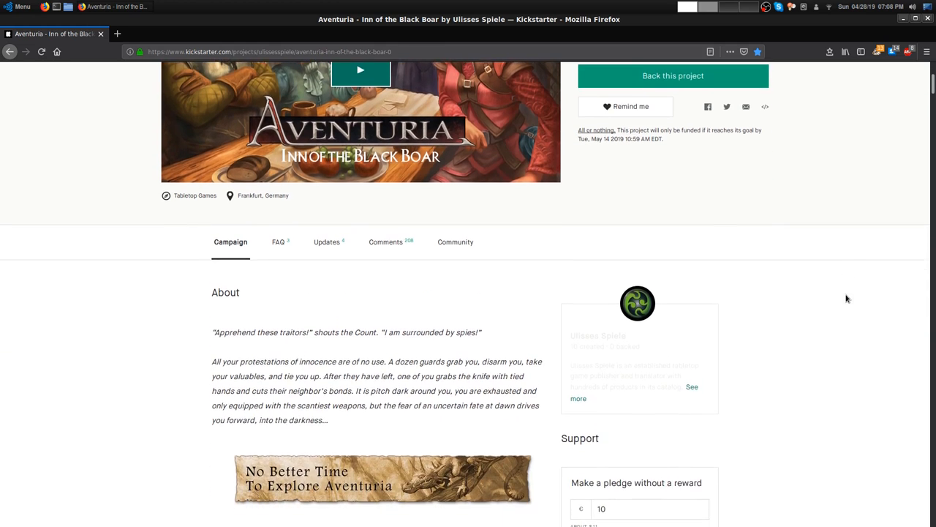
pyautogui.scroll(-3)
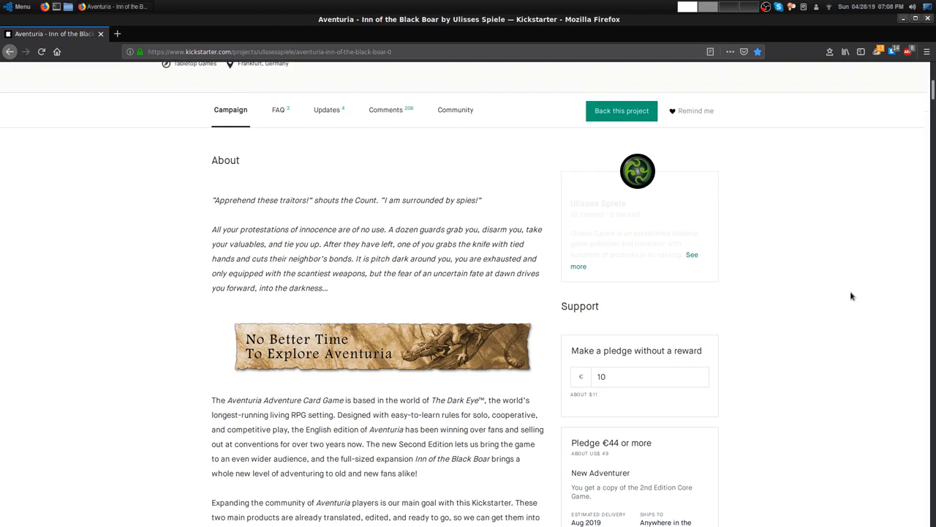
pyautogui.scroll(3)
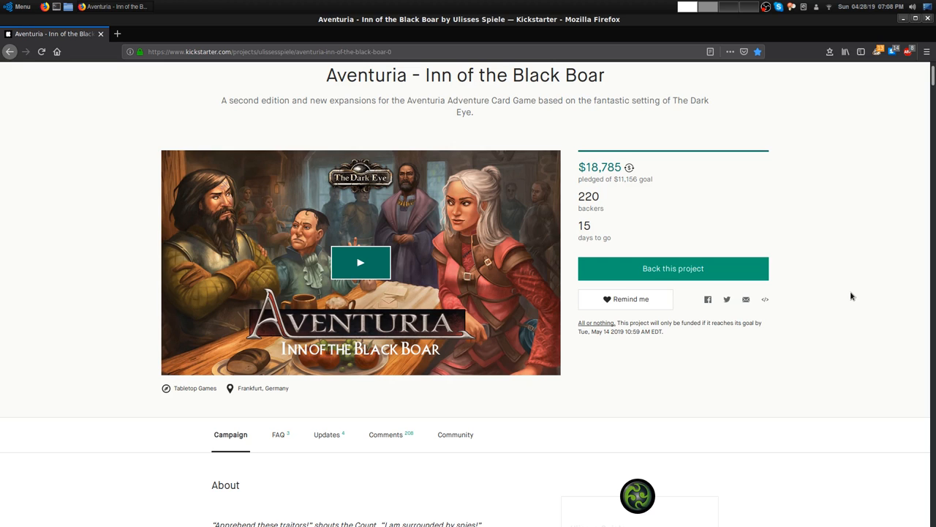
pyautogui.scroll(-3)
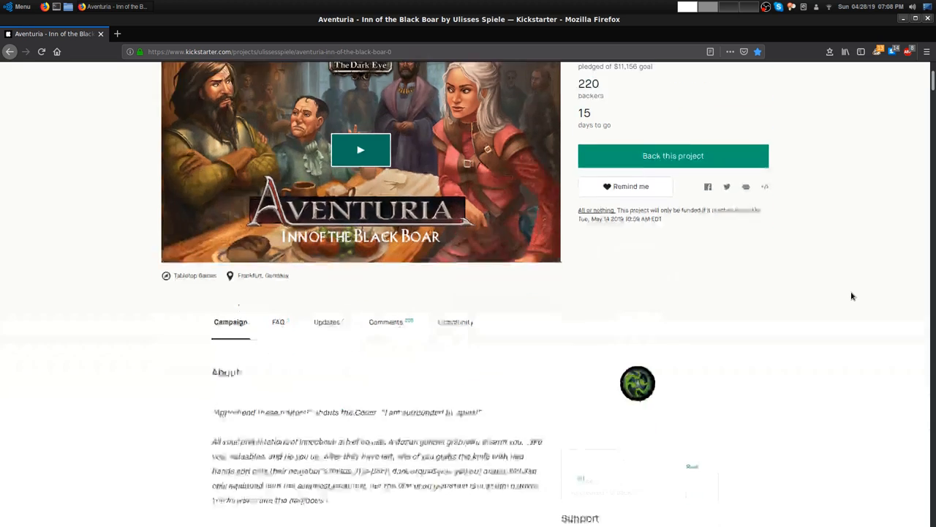
pyautogui.scroll(-3)
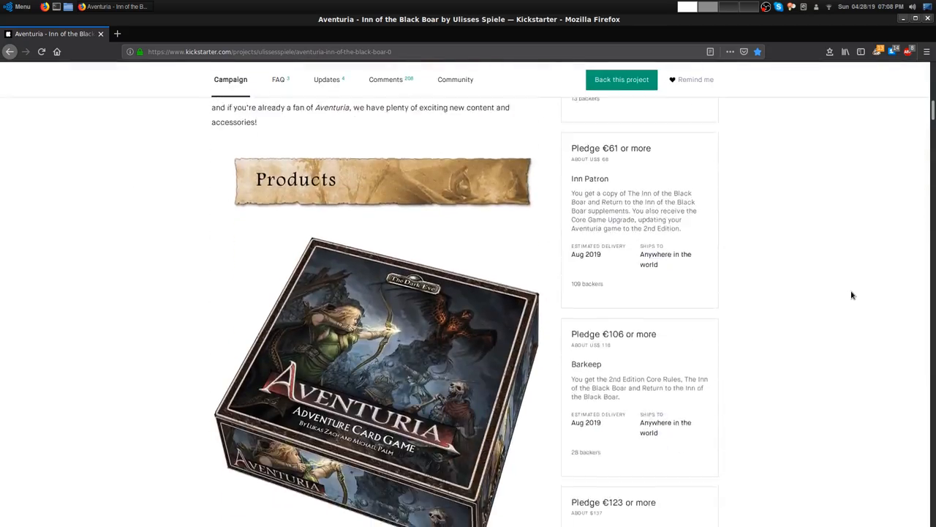
pyautogui.scroll(-3)
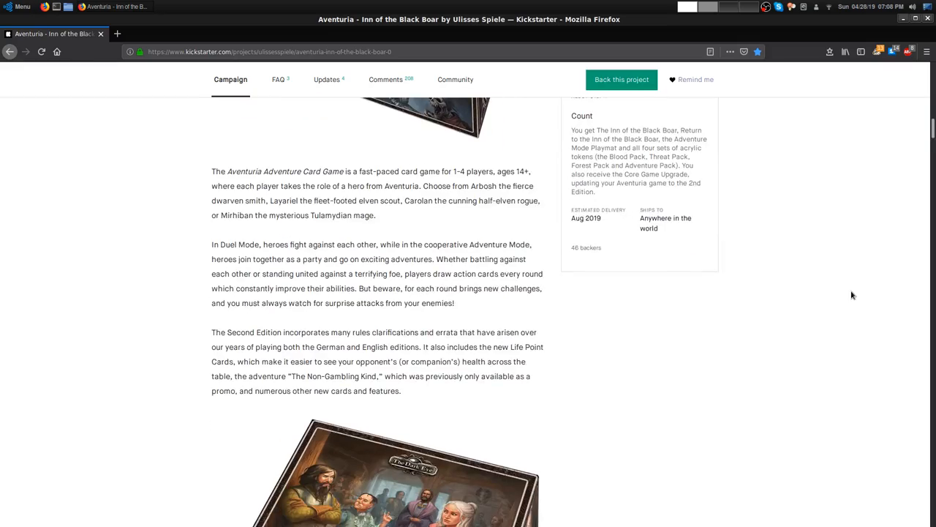
pyautogui.scroll(-3)
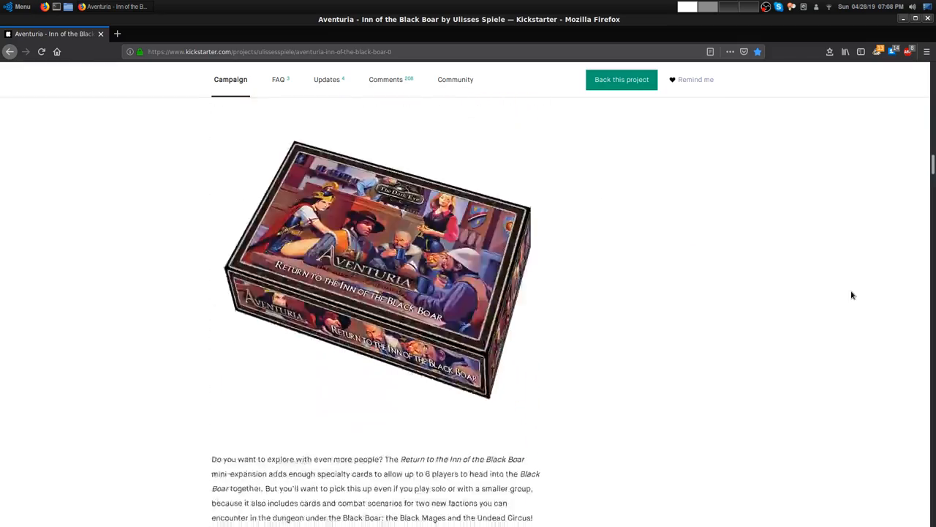
pyautogui.scroll(-3)
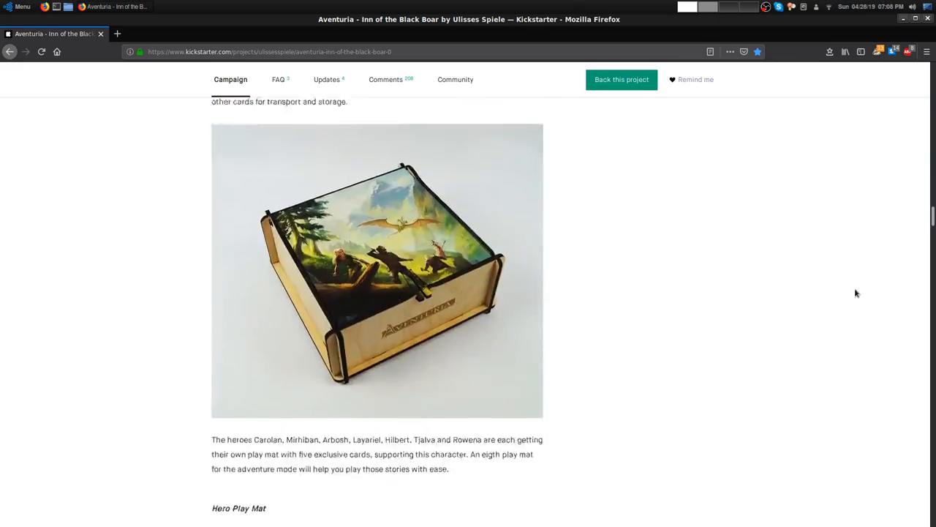
pyautogui.scroll(-3)
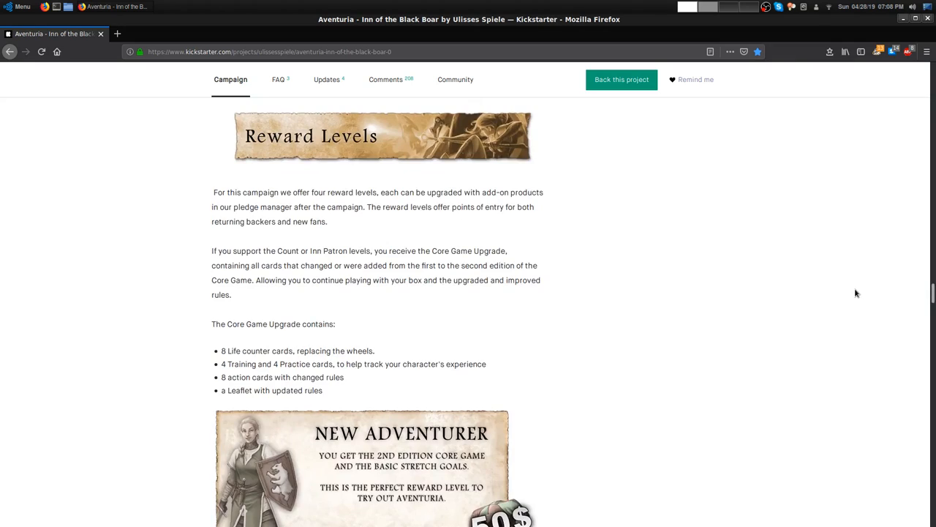
# Scroll through the add-on price list and back up to the add-ons introduction note
pyautogui.scroll(-3)
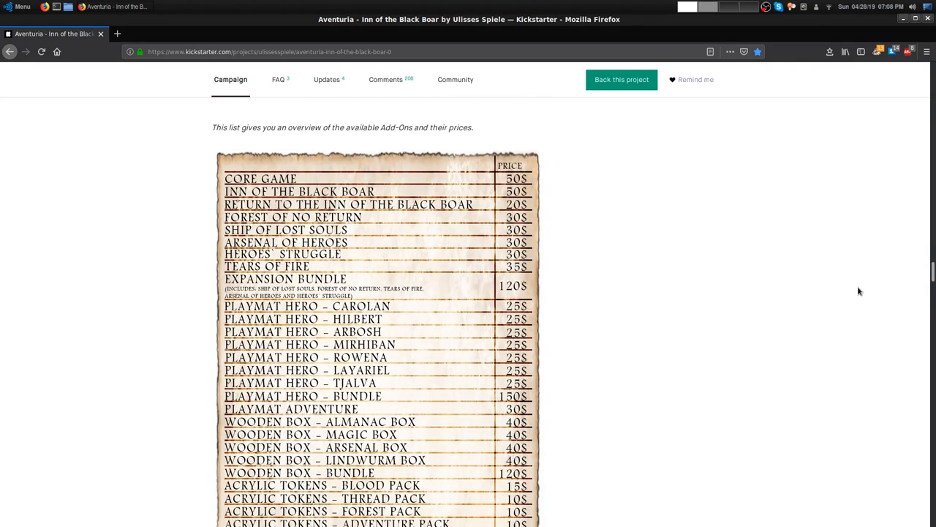
pyautogui.scroll(-3)
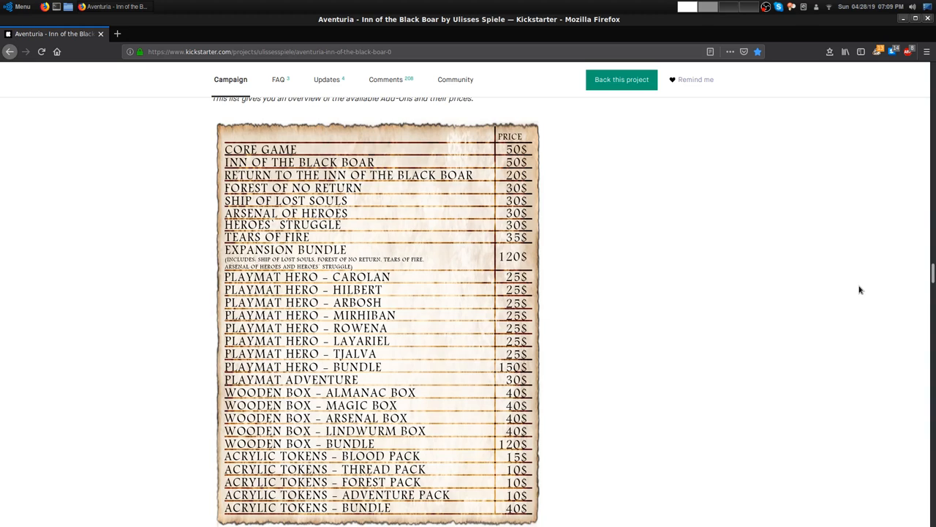
pyautogui.scroll(-3)
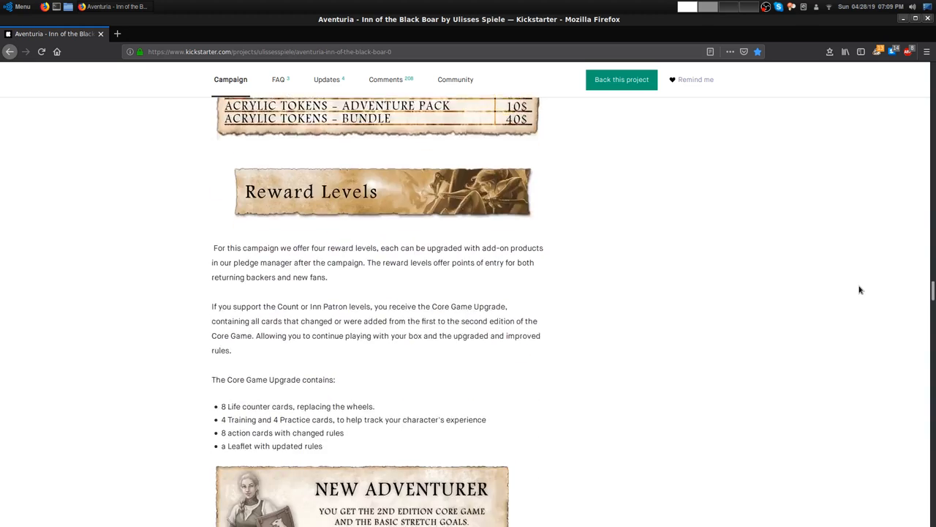
pyautogui.scroll(-3)
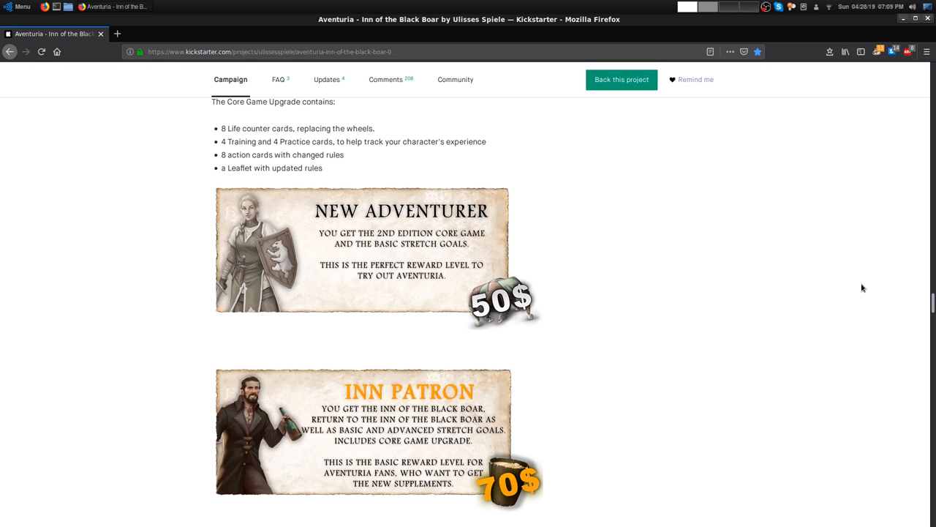
pyautogui.scroll(-3)
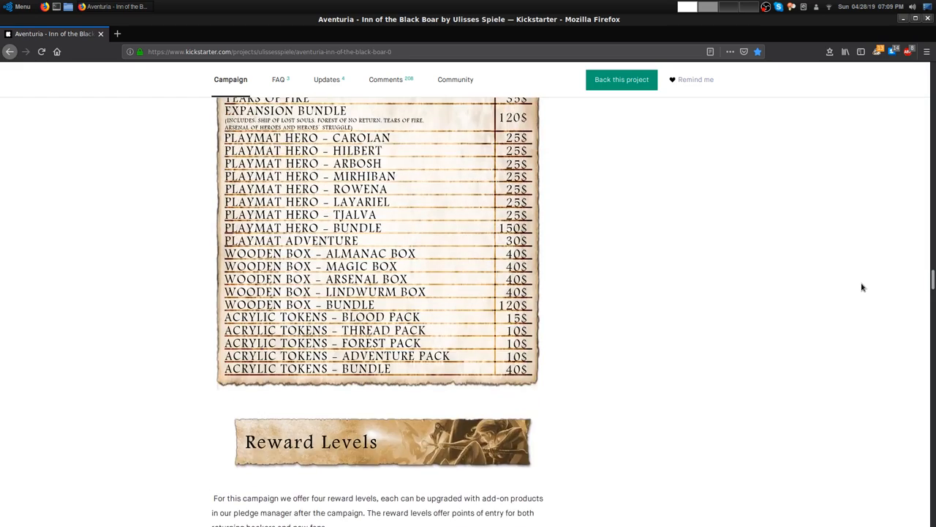
pyautogui.scroll(-3)
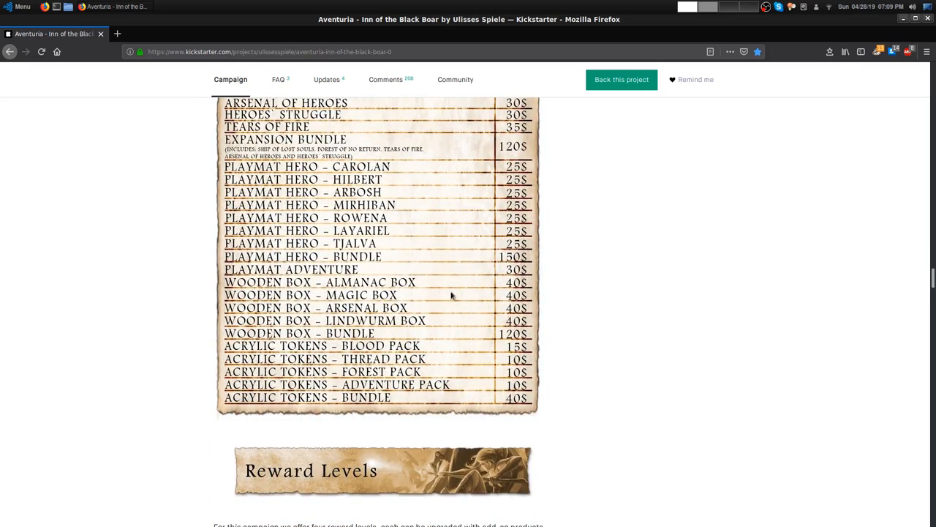
pyautogui.moveTo(585, 310)
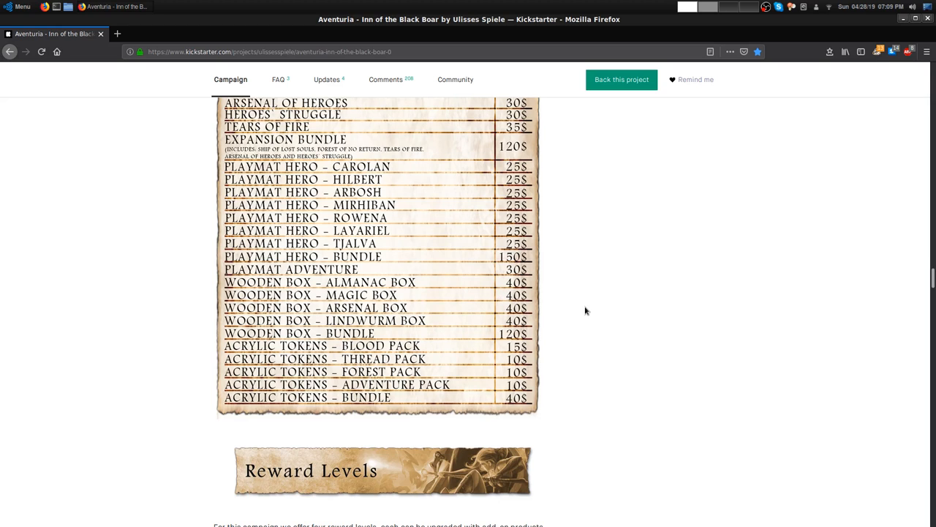
pyautogui.scroll(3)
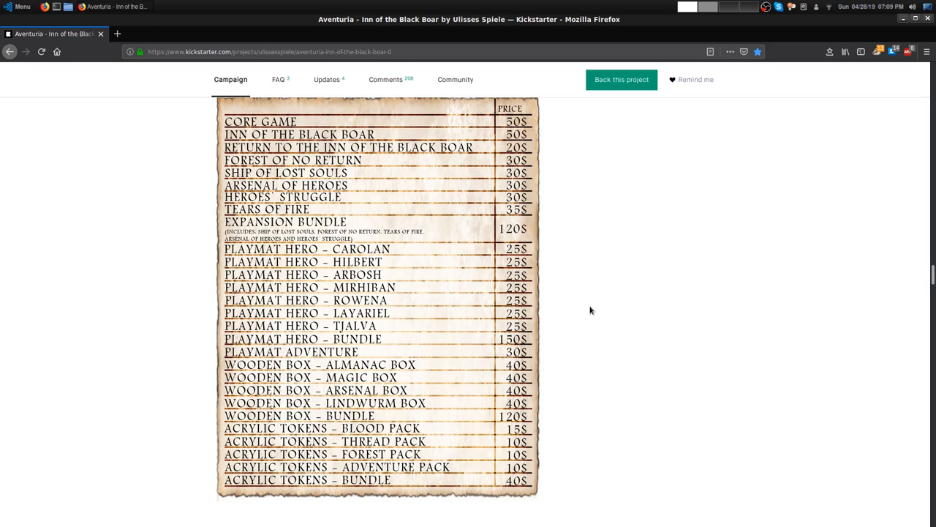
pyautogui.moveTo(595, 310)
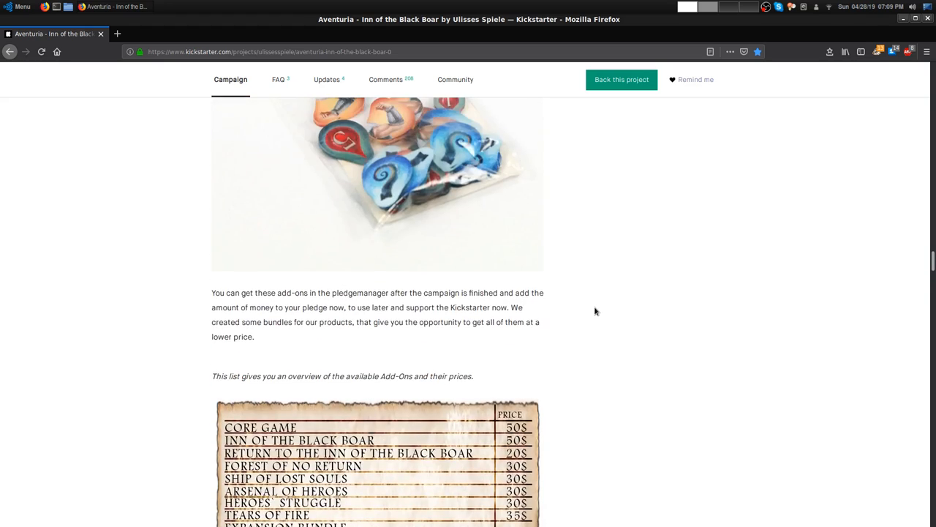
# Scroll down past play mats, wooden box and acrylic tokens to the $50 New Adventurer and $70 Inn Patron tiers
pyautogui.scroll(-3)
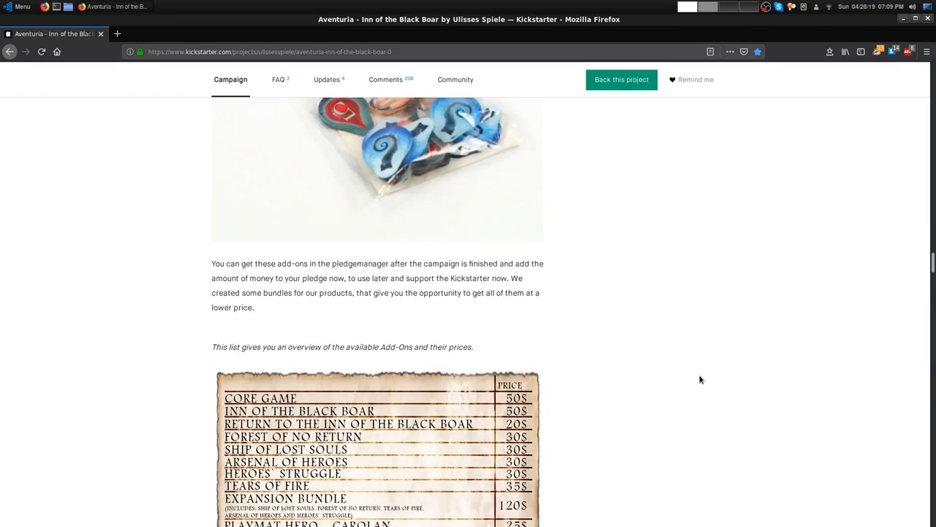
pyautogui.scroll(-3)
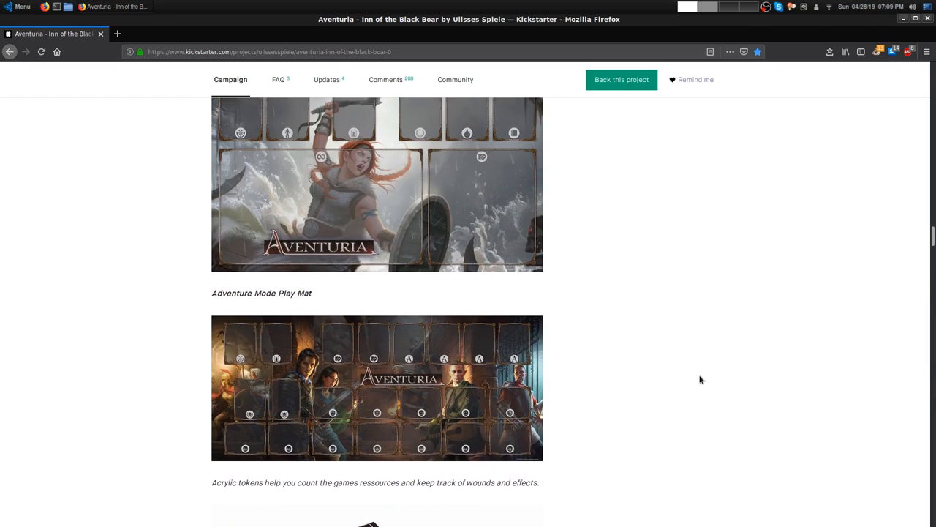
pyautogui.scroll(-3)
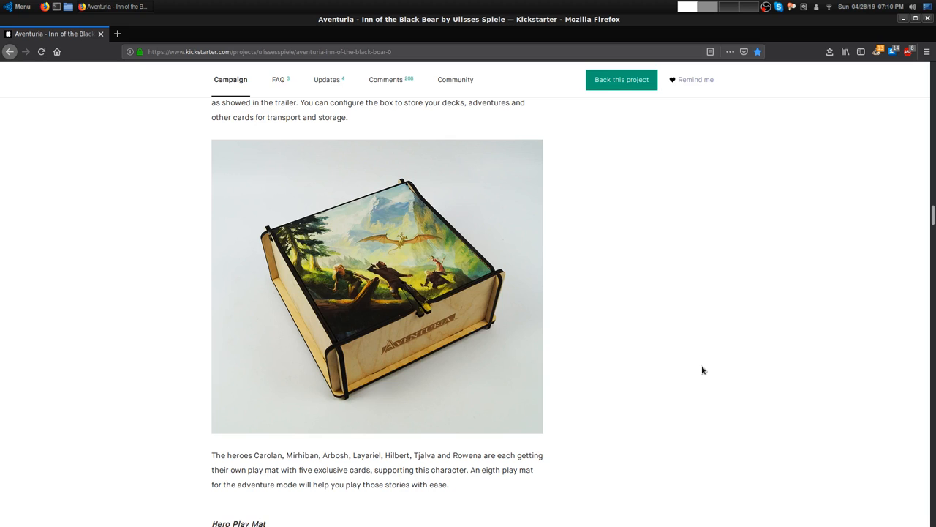
pyautogui.scroll(-3)
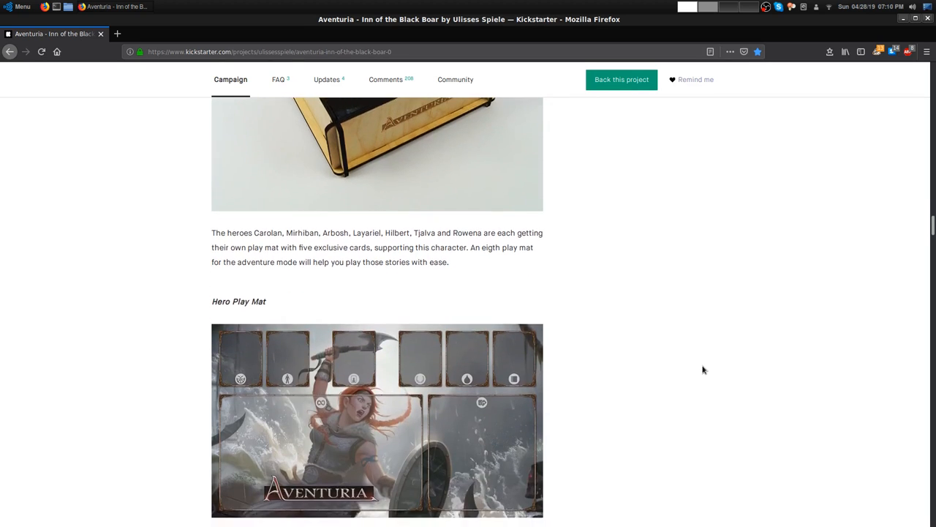
pyautogui.scroll(-3)
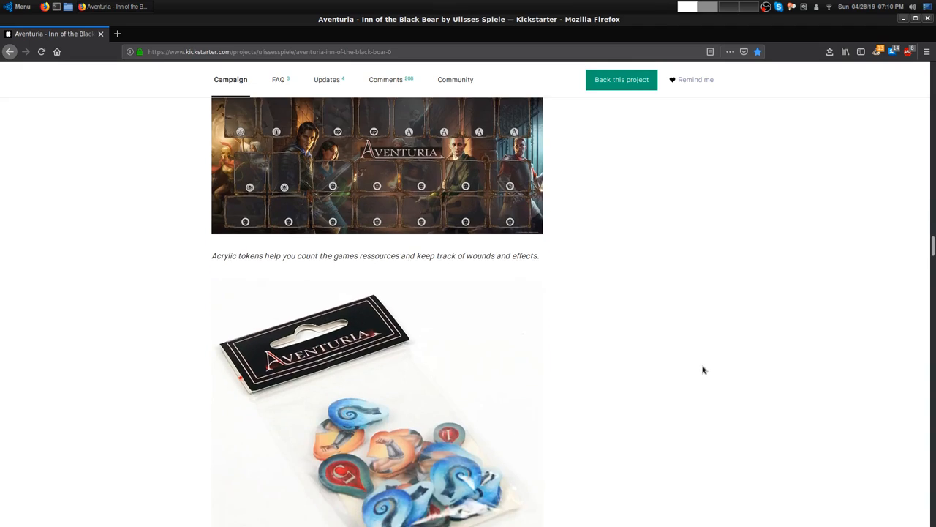
pyautogui.scroll(-3)
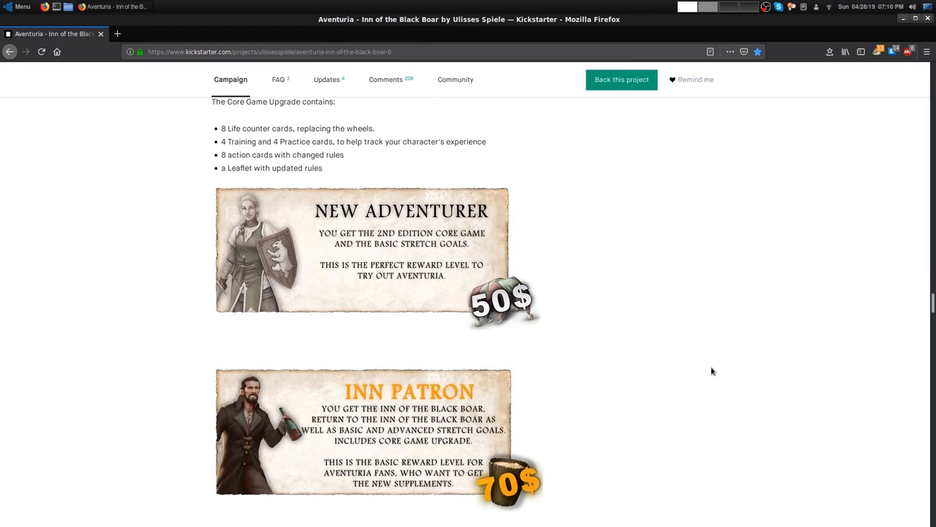
# Scroll to read the $70 Inn Patron and $120 Barkeep reward levels
pyautogui.scroll(3)
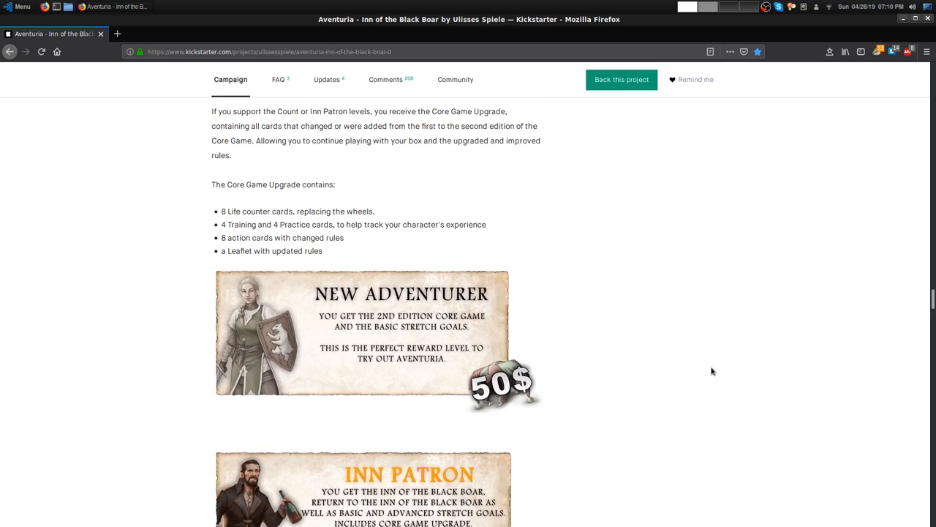
pyautogui.scroll(-3)
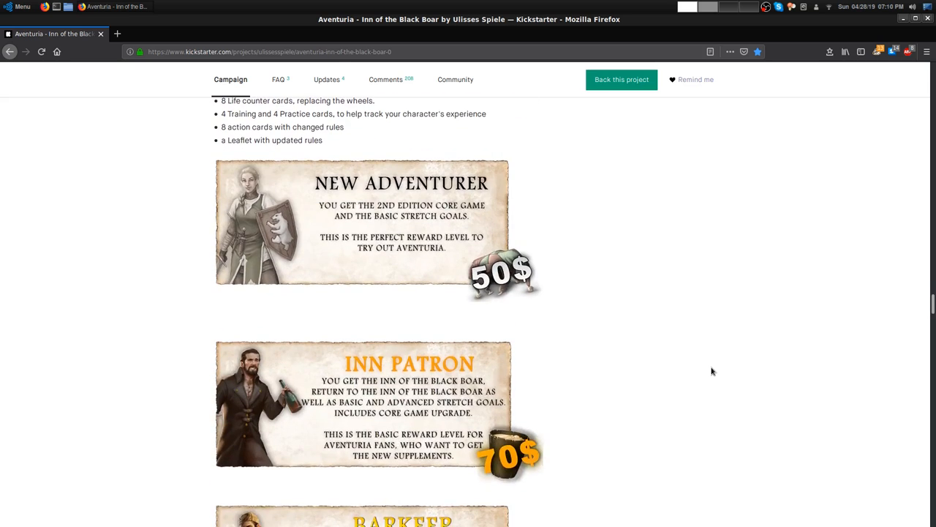
pyautogui.scroll(-3)
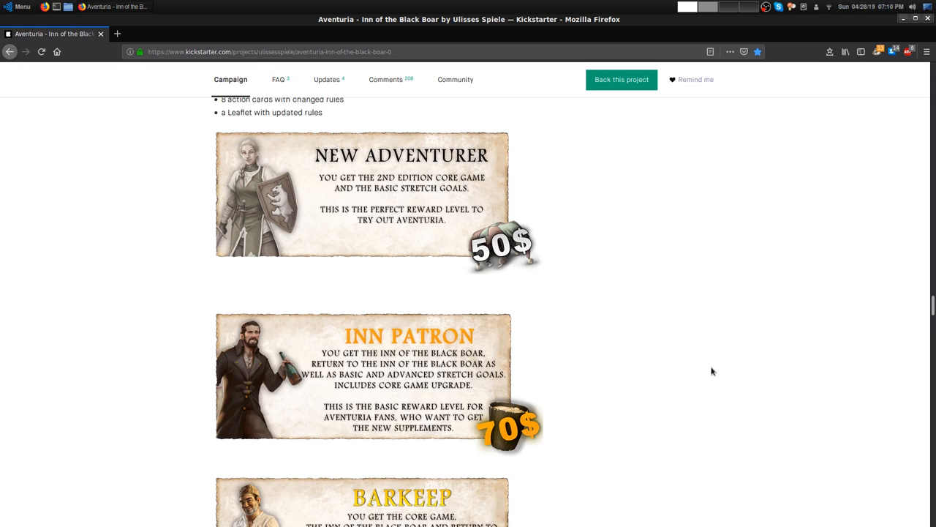
pyautogui.scroll(-3)
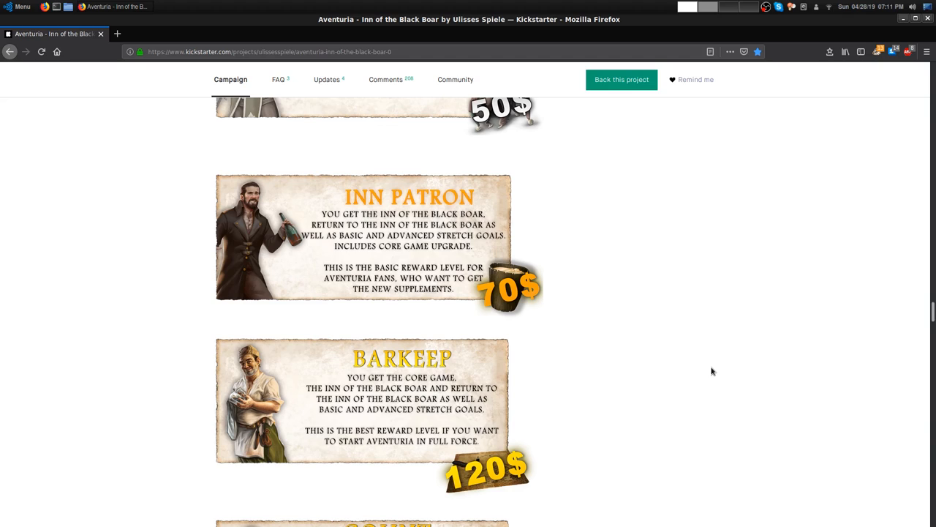
pyautogui.moveTo(347, 145)
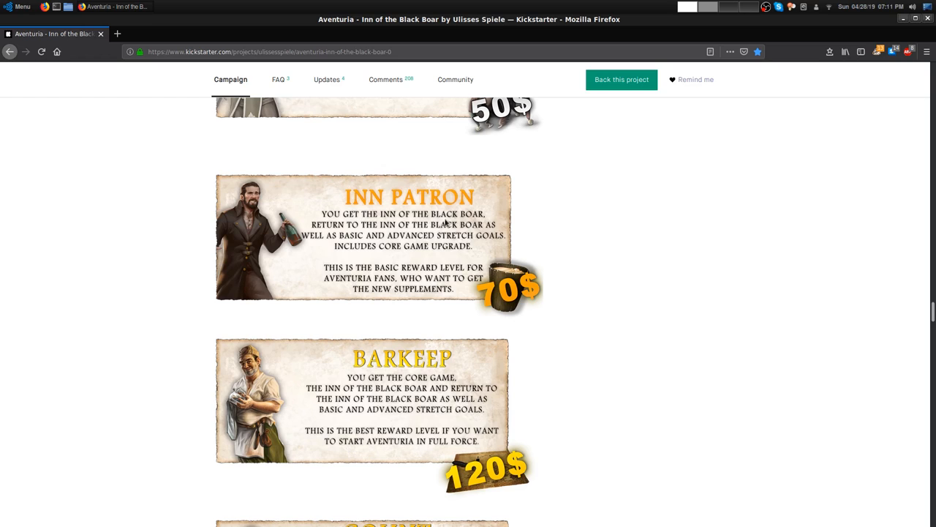
pyautogui.moveTo(430, 232)
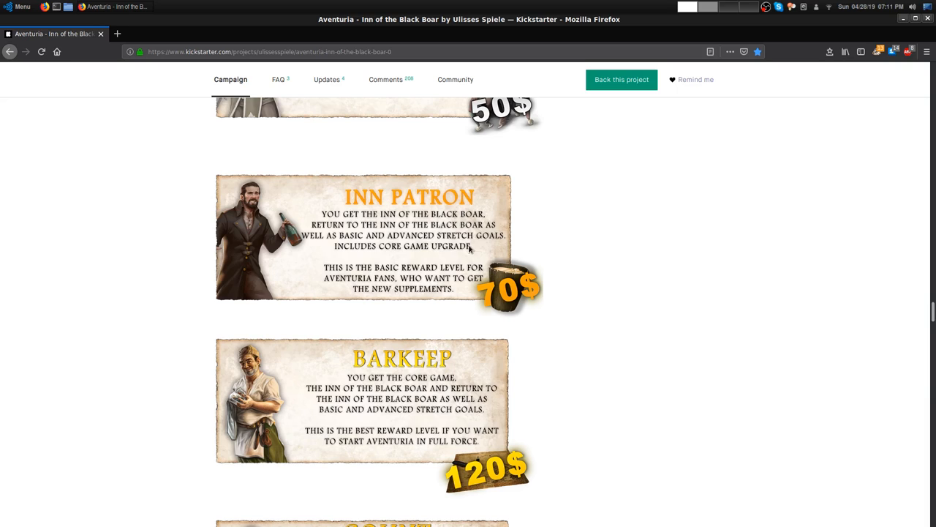
pyautogui.moveTo(471, 258)
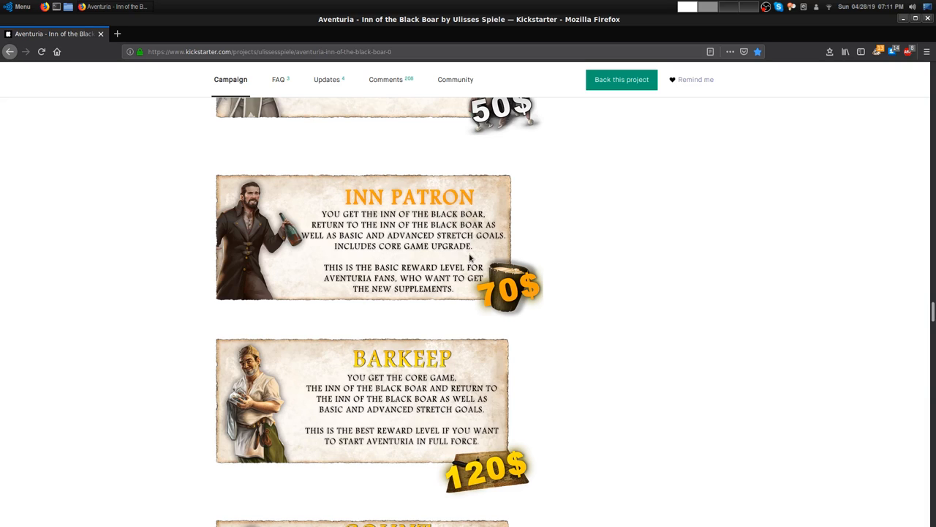
pyautogui.moveTo(461, 270)
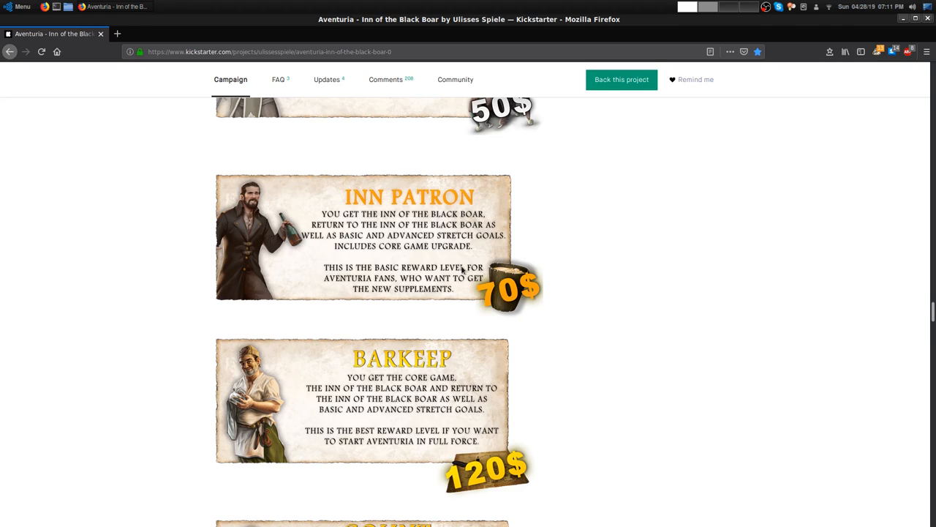
pyautogui.moveTo(471, 286)
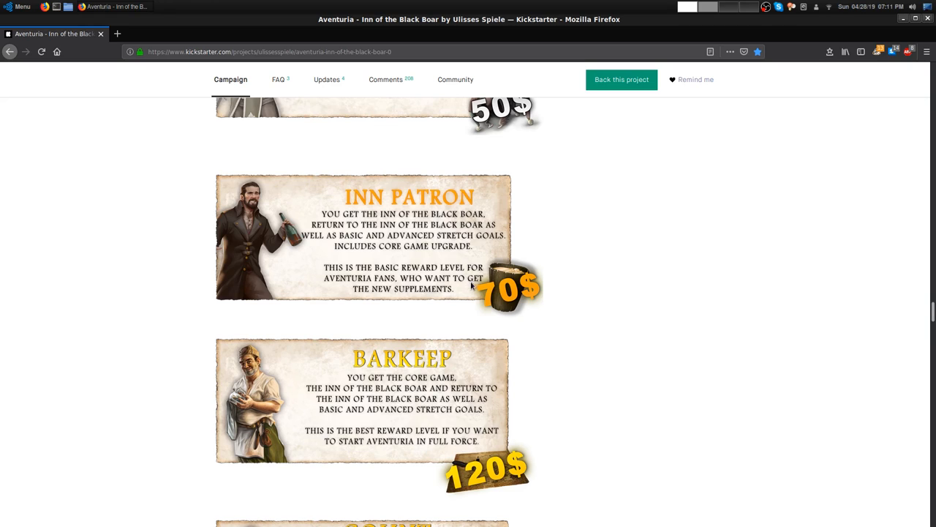
pyautogui.moveTo(624, 334)
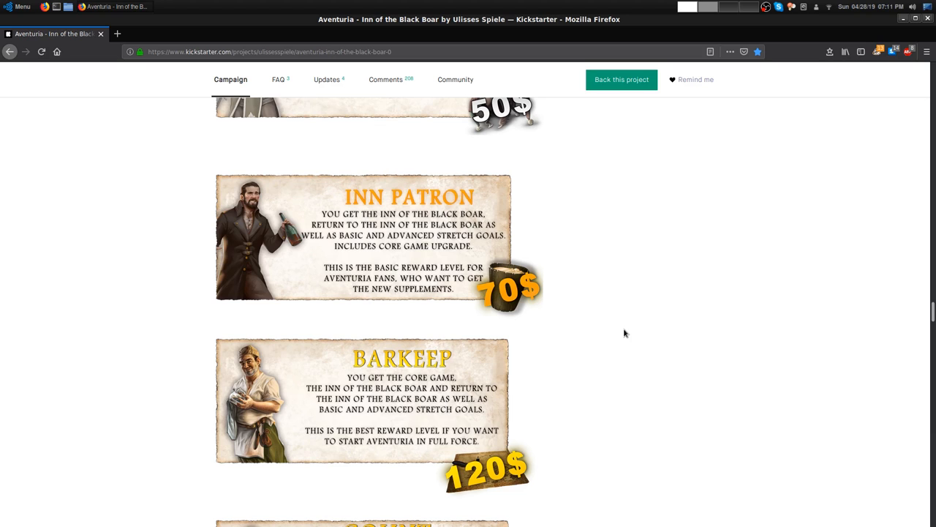
# Scroll down past Barkeep to the $140 Count tier, the comparison table and Stretch Goals banner
pyautogui.scroll(-3)
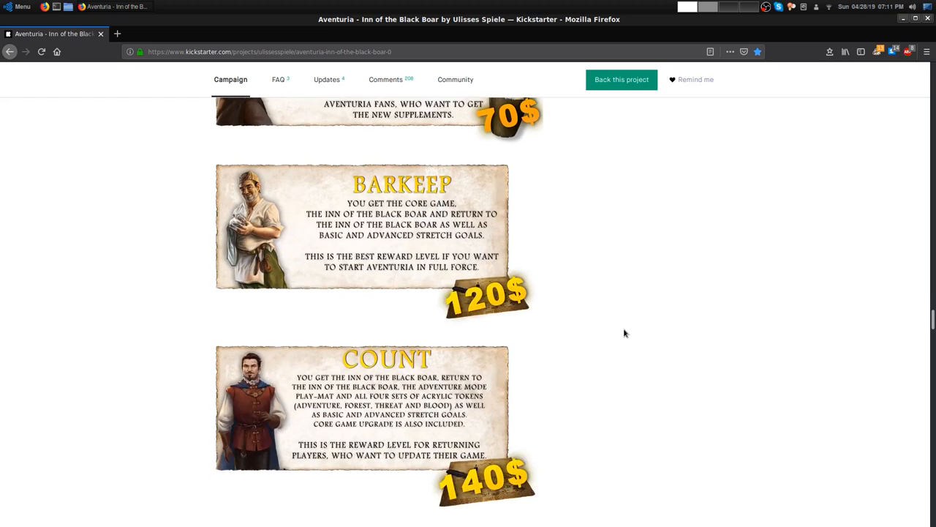
pyautogui.scroll(-3)
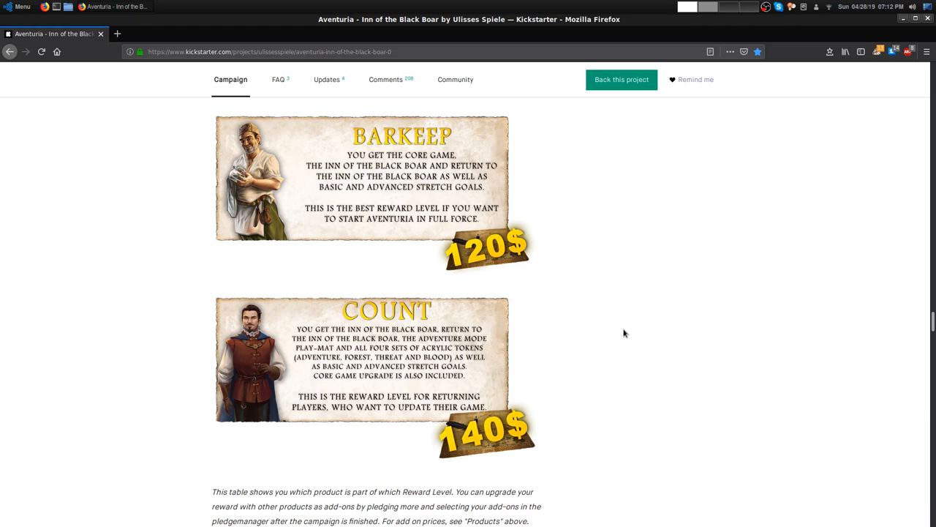
pyautogui.scroll(-3)
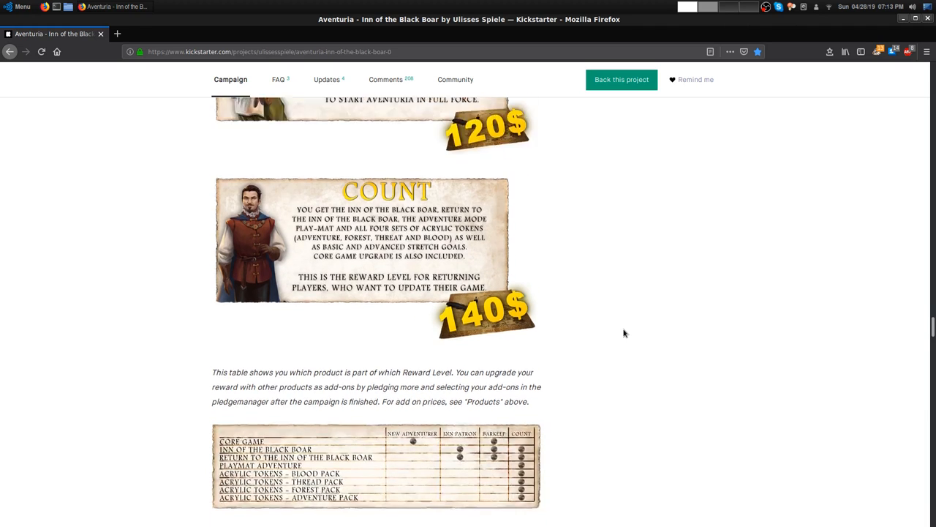
pyautogui.scroll(-3)
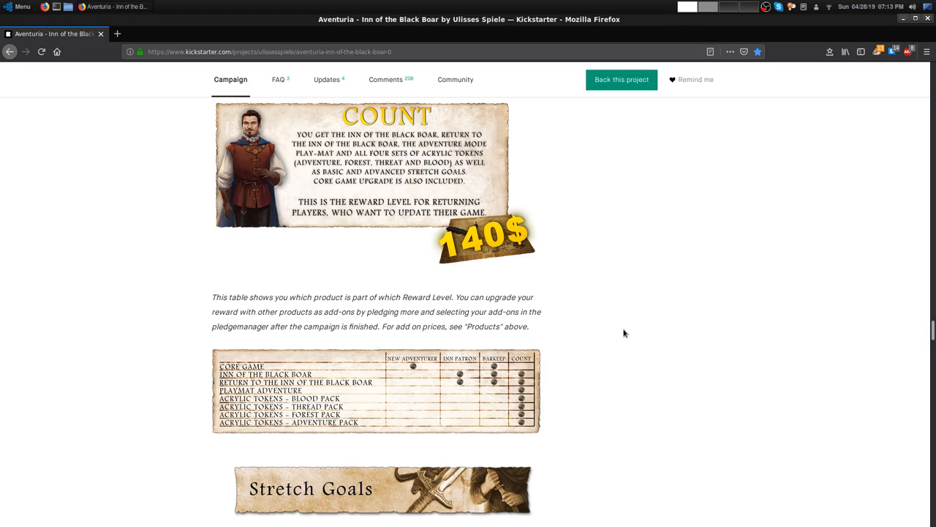
# Scroll down to the first unlocked stretch goals: Brass Knuckles, Acrylic Token Intro Pack, Alternate Gender Hilbert
pyautogui.scroll(-3)
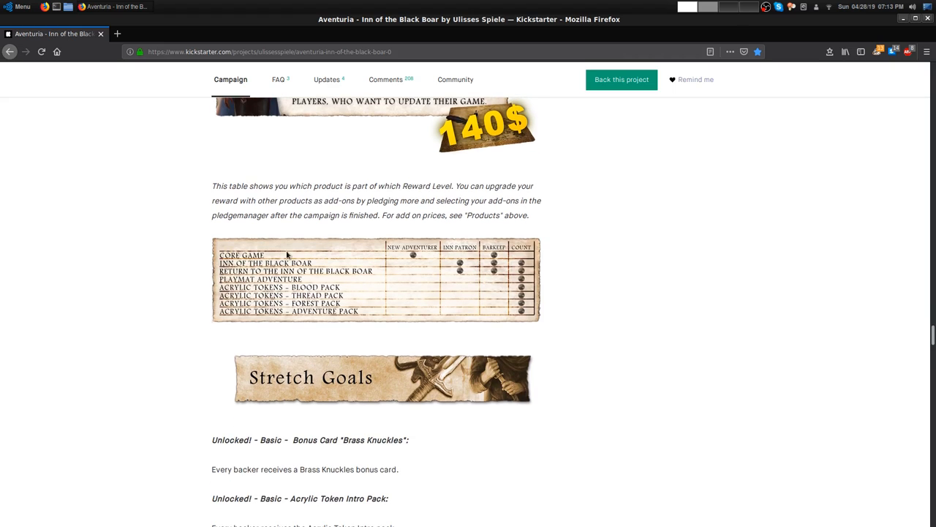
pyautogui.moveTo(404, 266)
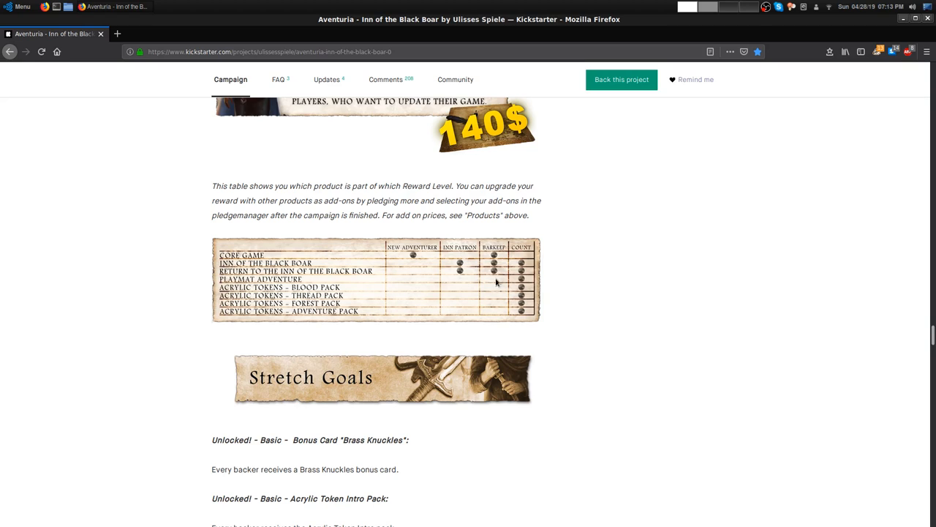
pyautogui.moveTo(530, 294)
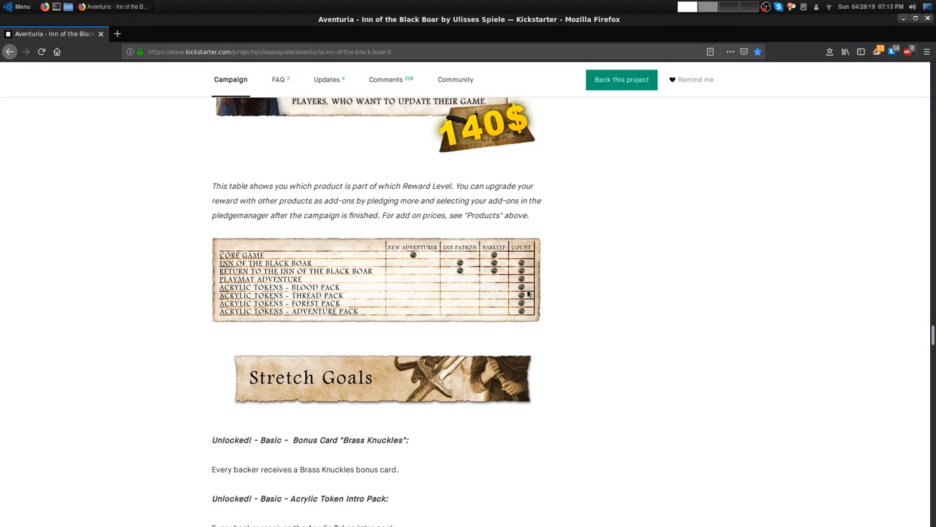
pyautogui.moveTo(612, 320)
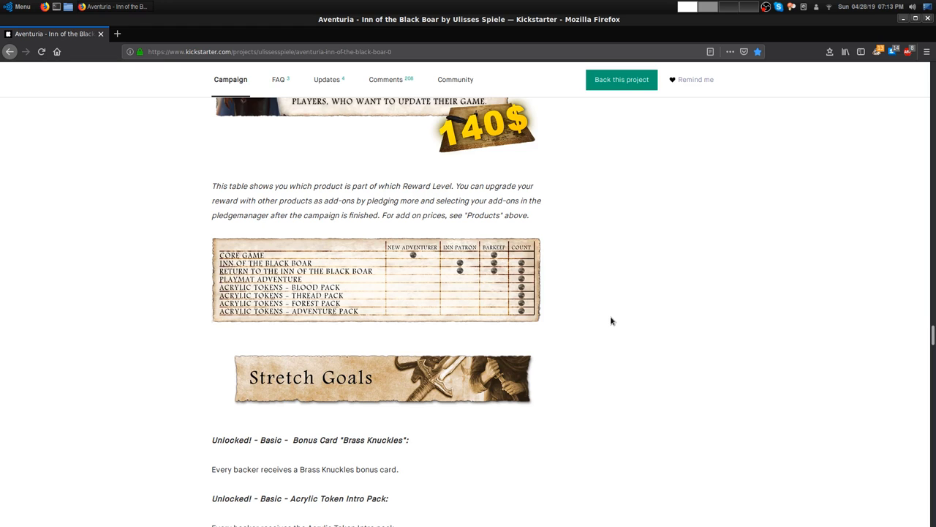
pyautogui.scroll(-3)
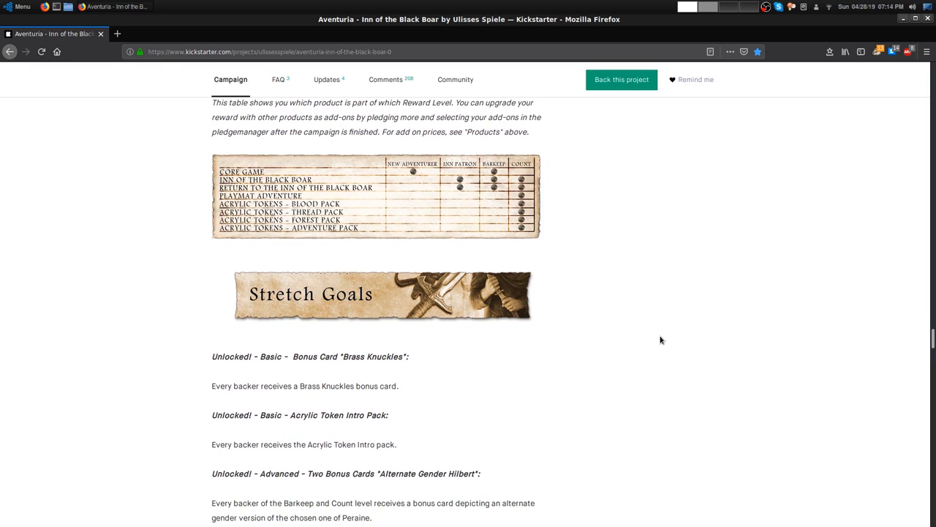
pyautogui.scroll(-3)
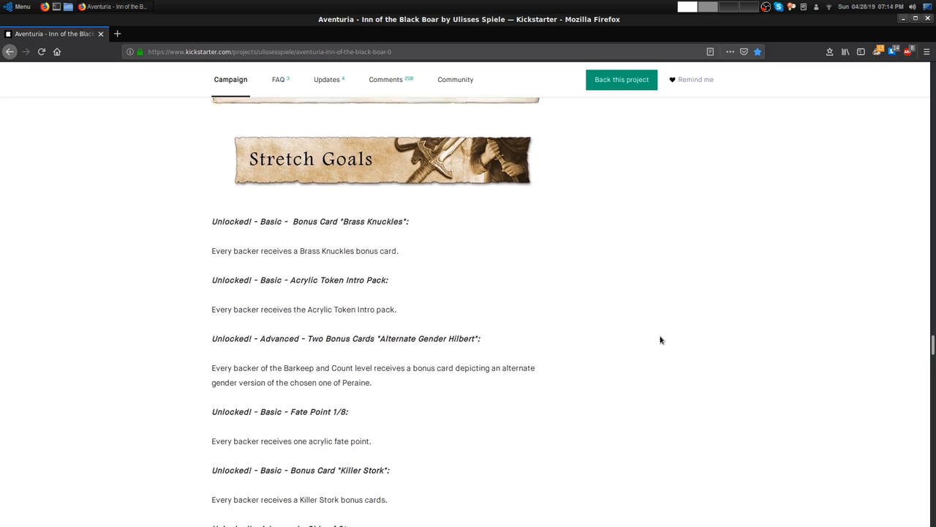
pyautogui.scroll(-3)
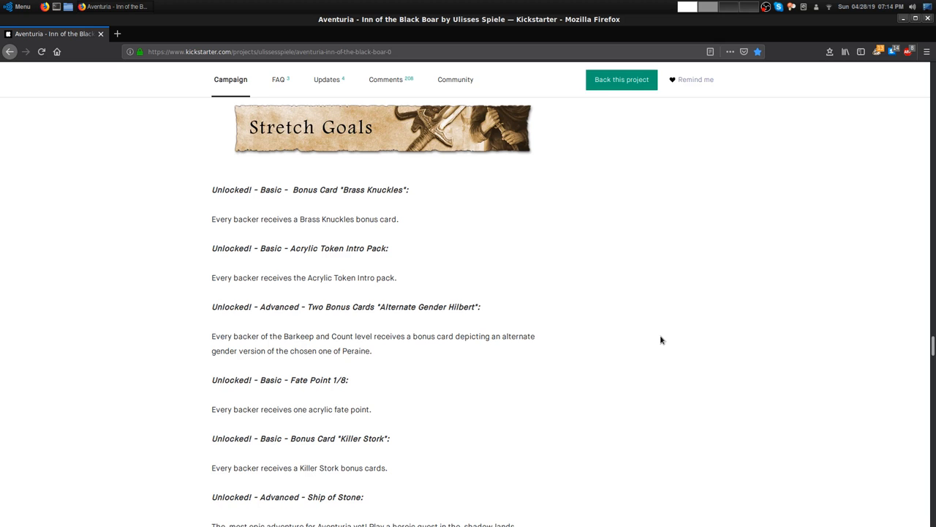
pyautogui.scroll(-3)
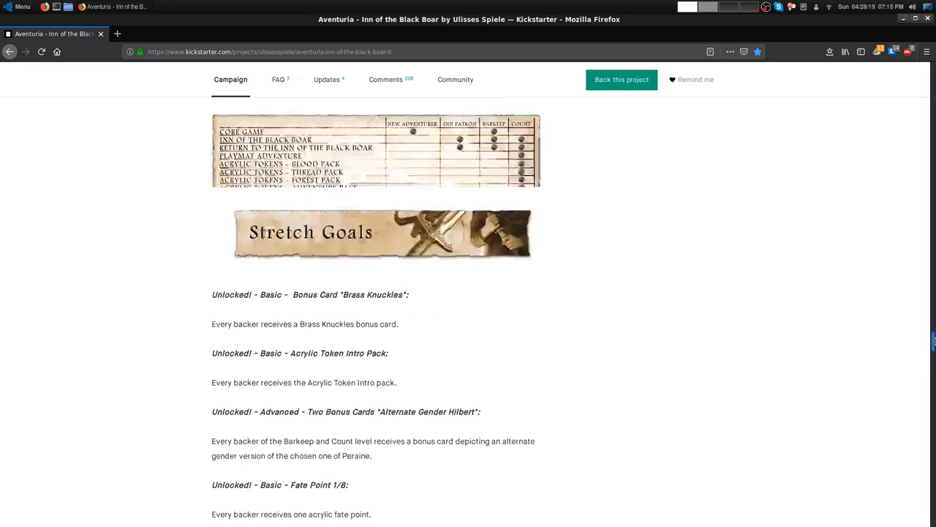
# Scroll past the acrylic tokens image to the Inn Patron, Barkeep and Count reward tiers
pyautogui.scroll(-3)
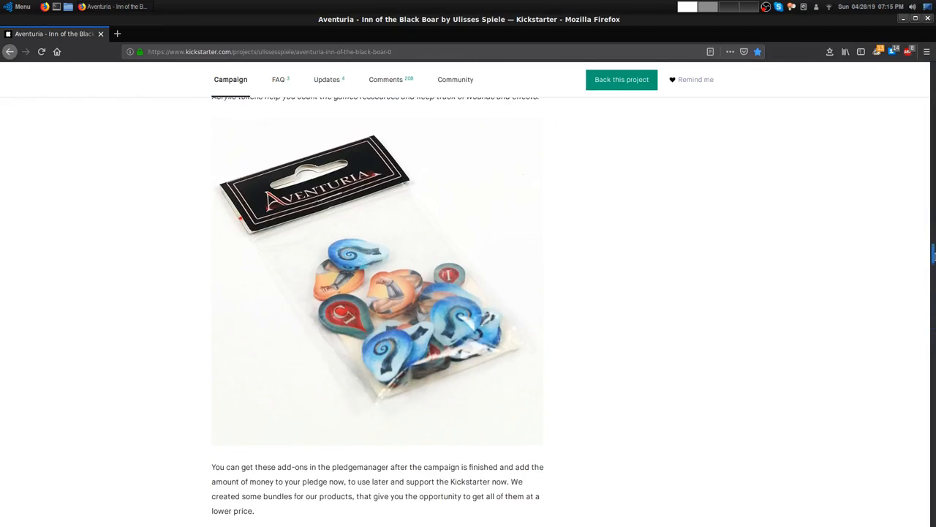
pyautogui.scroll(-3)
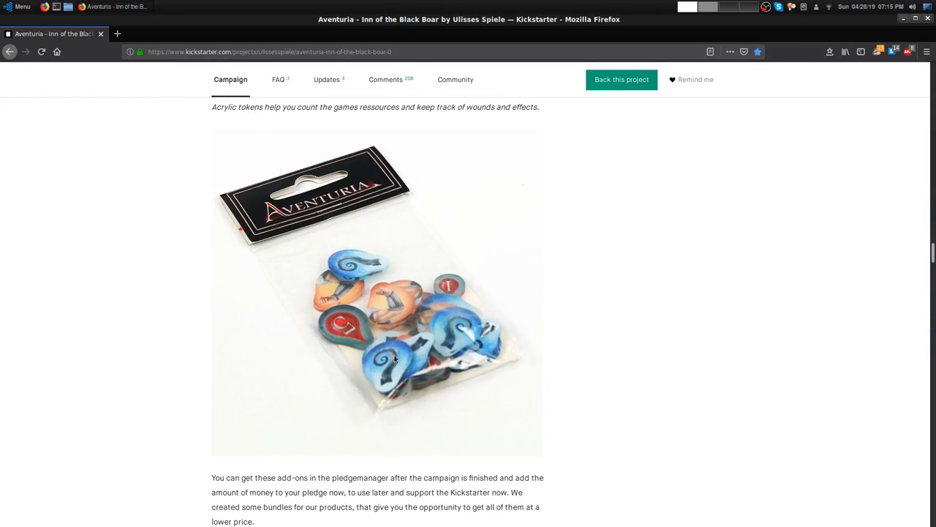
pyautogui.moveTo(735, 404)
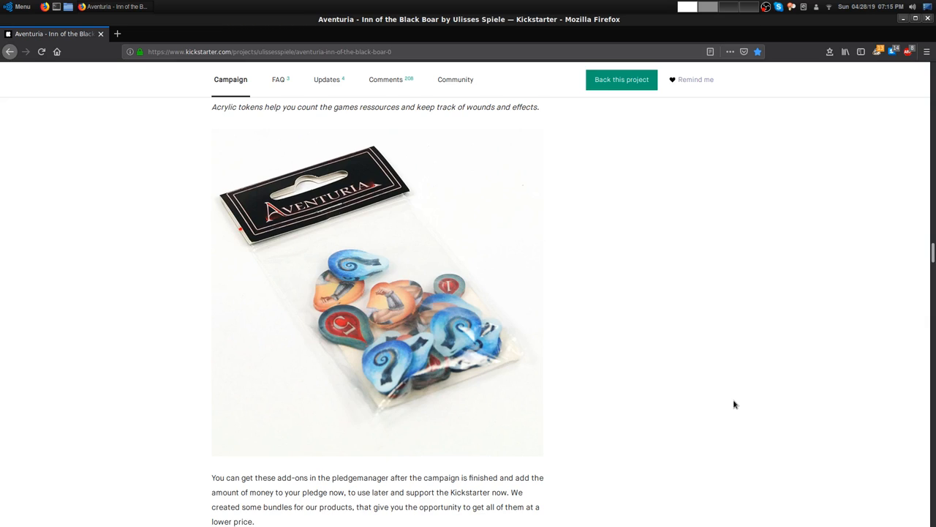
pyautogui.scroll(-3)
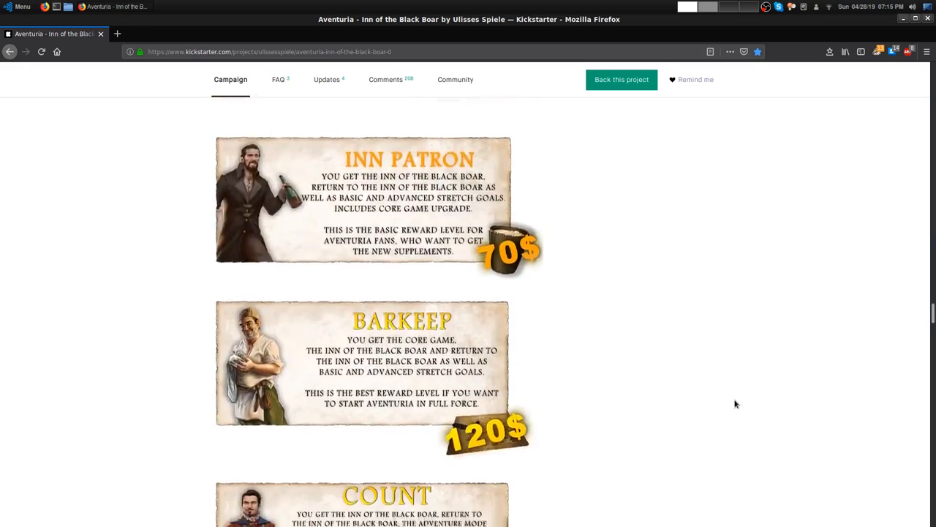
# Scroll through stretch goals from Alternate Gender Hilbert to €17,000 Dark Eye and €18,000 Fate Point 2/8
pyautogui.scroll(-3)
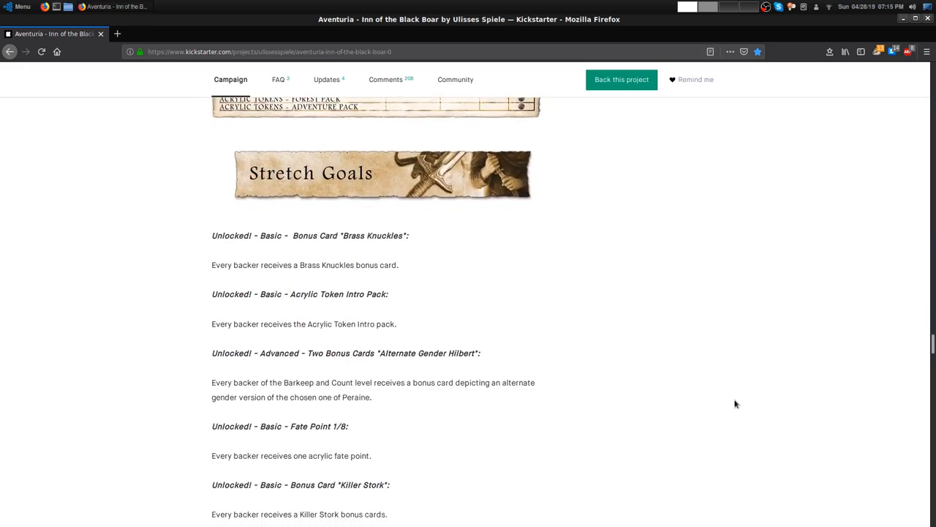
pyautogui.scroll(-3)
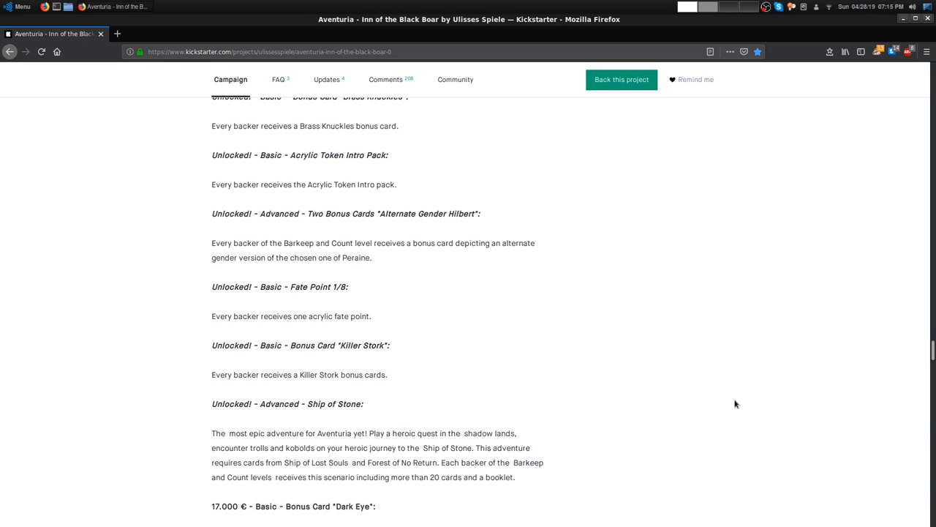
pyautogui.scroll(-3)
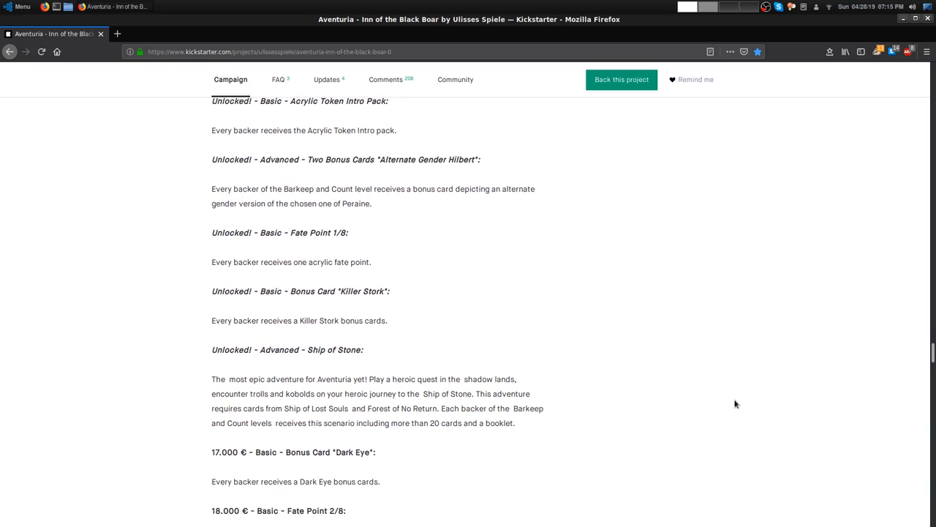
pyautogui.scroll(-3)
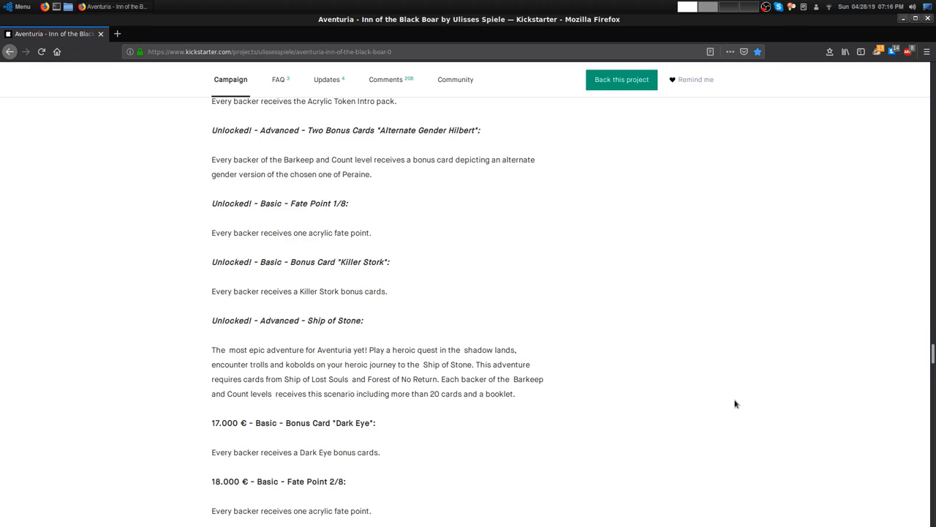
# Scroll down to the €19,000 Ship of Stone 'Kobold Compulsions' goal and the Learn How to Play banner
pyautogui.scroll(-3)
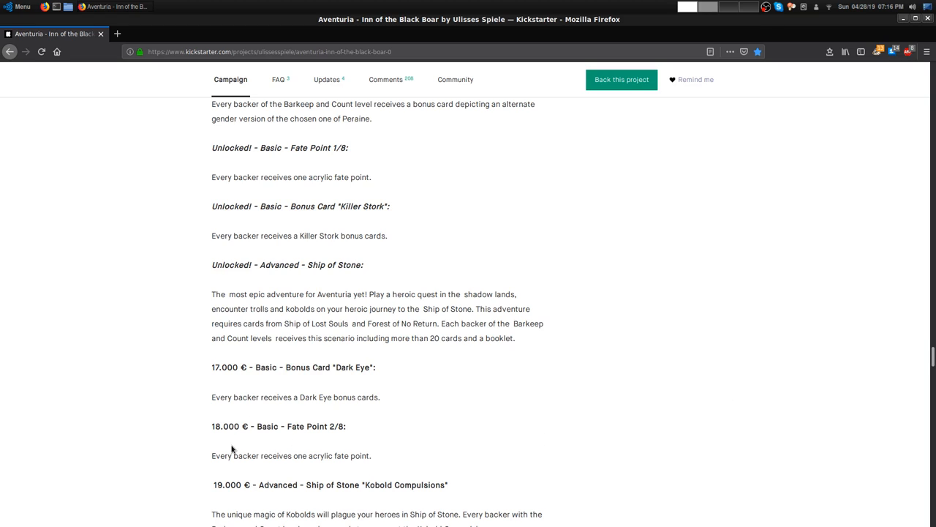
pyautogui.moveTo(743, 429)
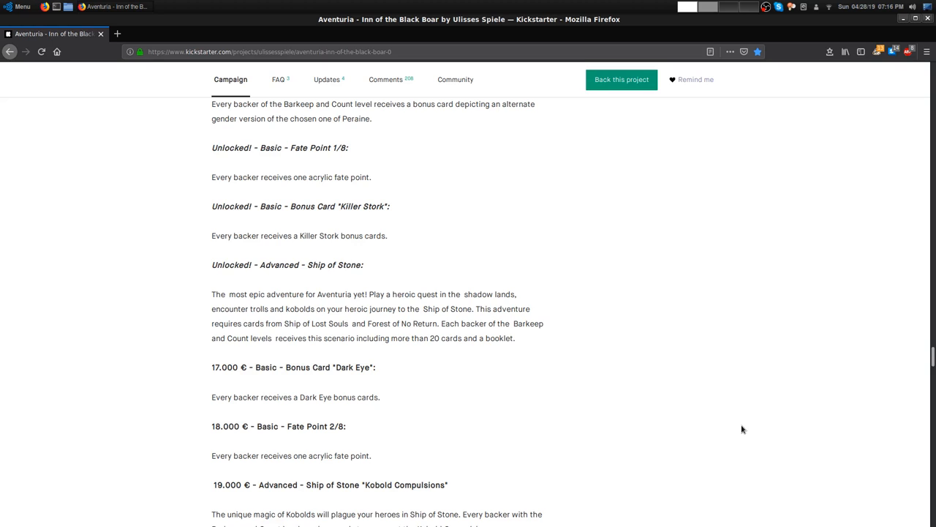
pyautogui.moveTo(735, 422)
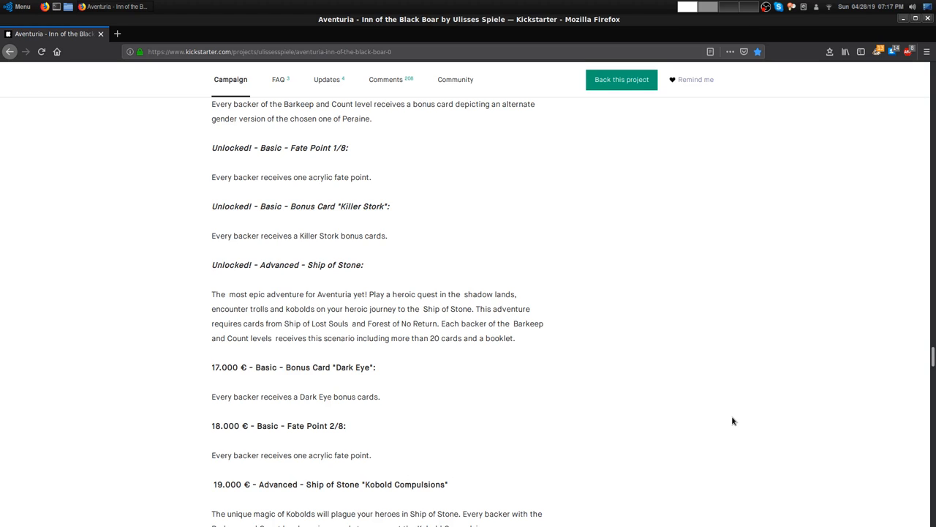
pyautogui.scroll(-3)
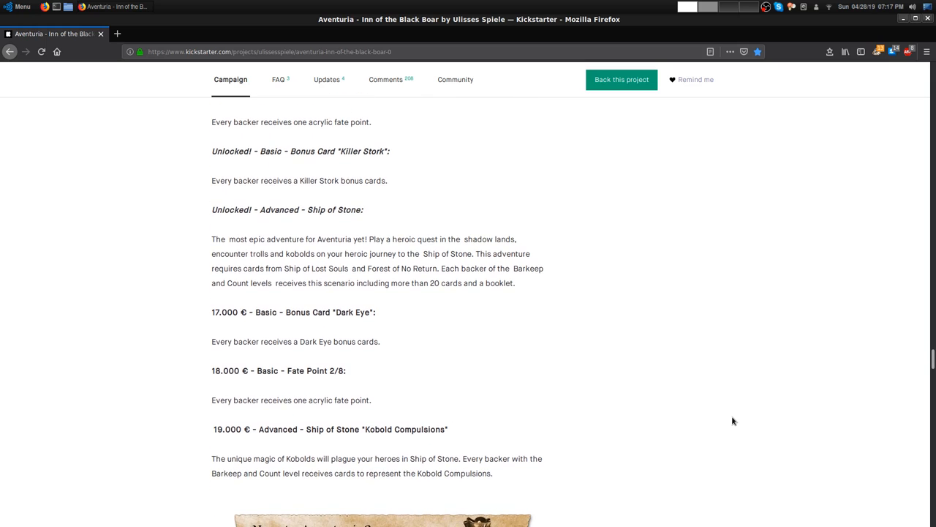
pyautogui.scroll(-3)
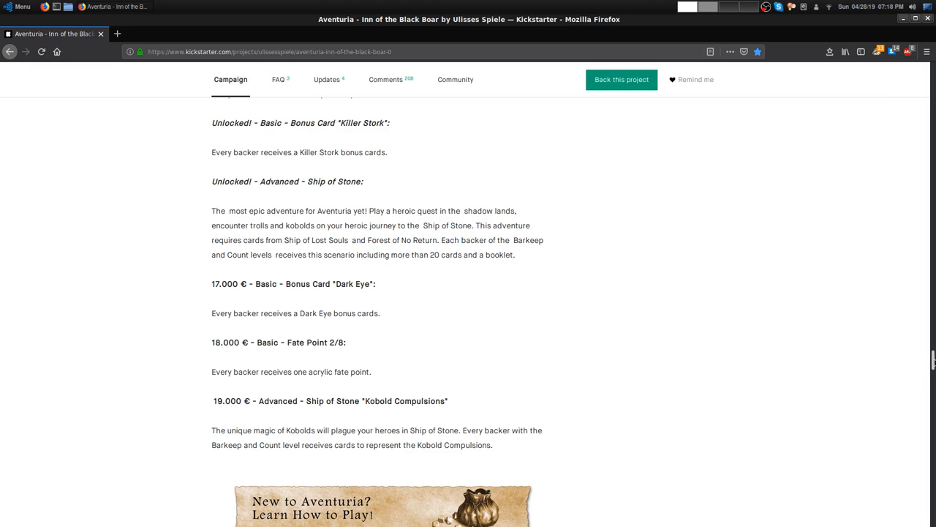
pyautogui.scroll(-3)
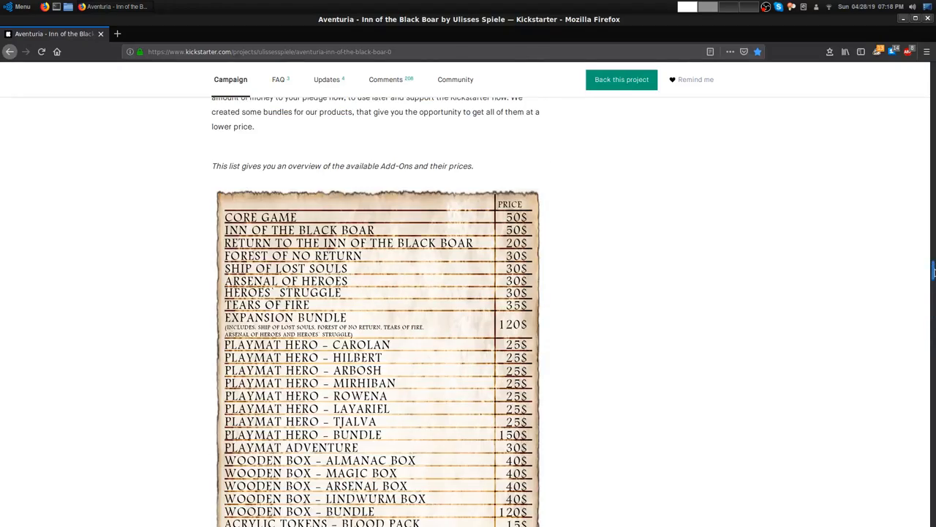
pyautogui.scroll(-3)
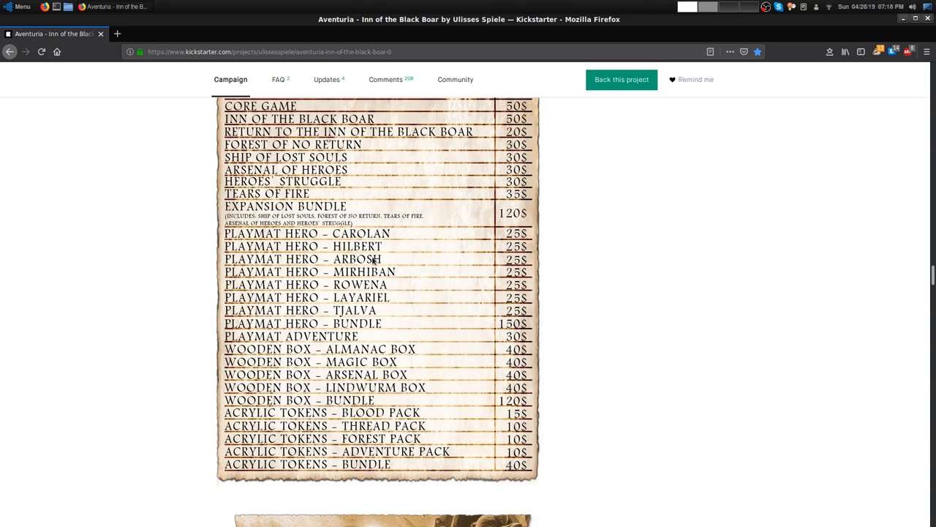
pyautogui.moveTo(367, 158)
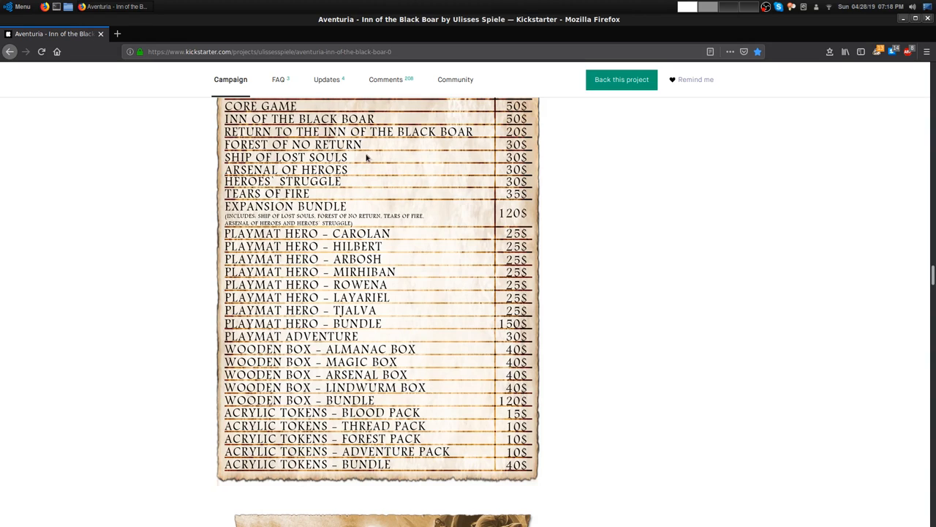
pyautogui.moveTo(278, 181)
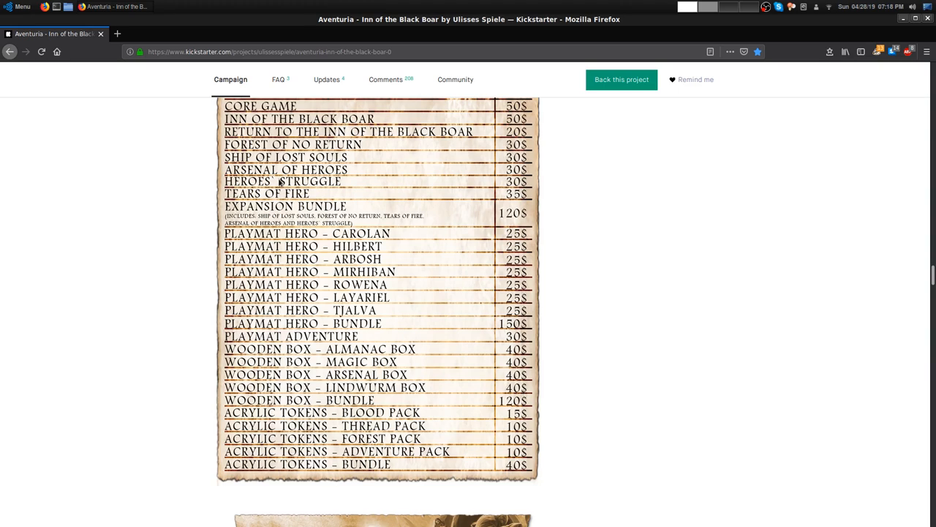
pyautogui.moveTo(494, 154)
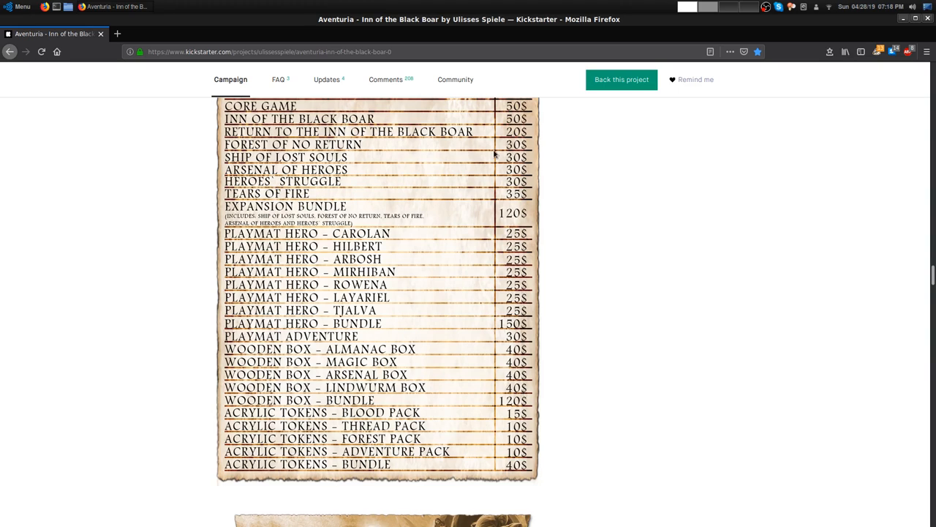
pyautogui.moveTo(342, 196)
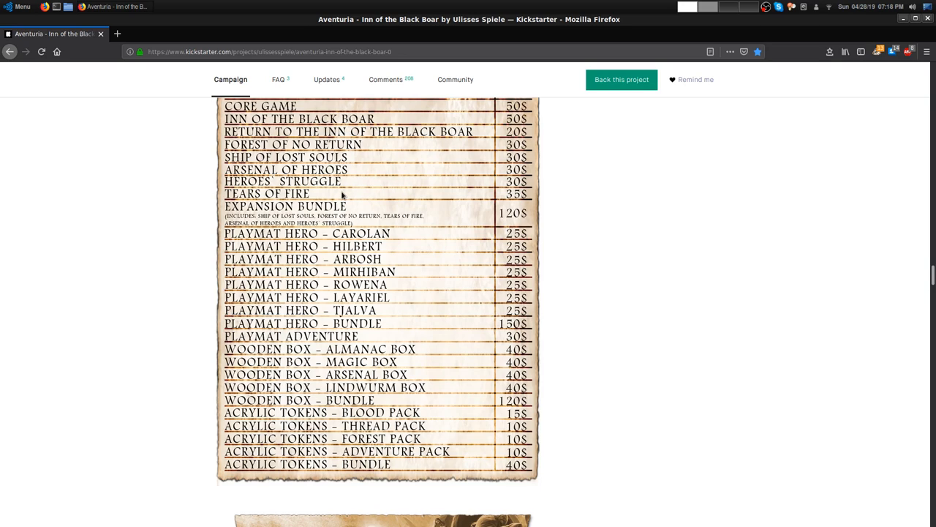
pyautogui.moveTo(357, 196)
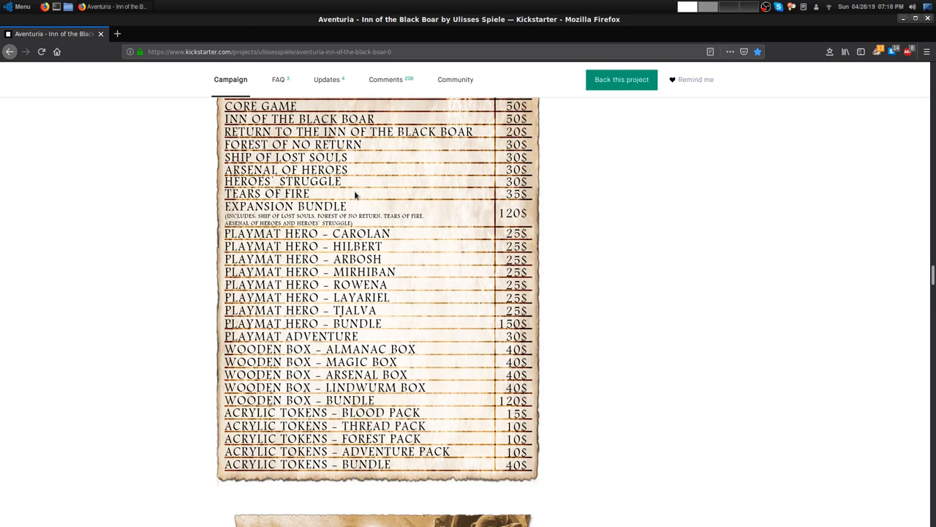
pyautogui.moveTo(526, 196)
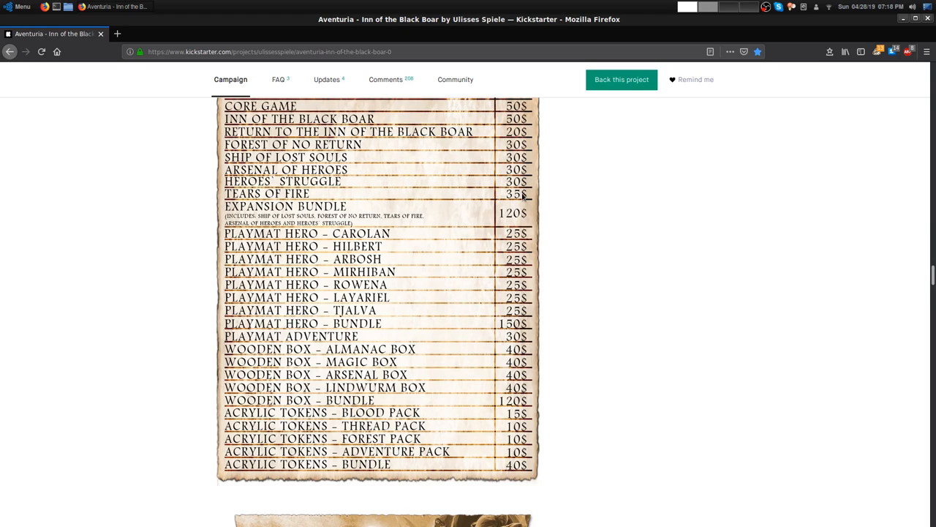
pyautogui.moveTo(717, 263)
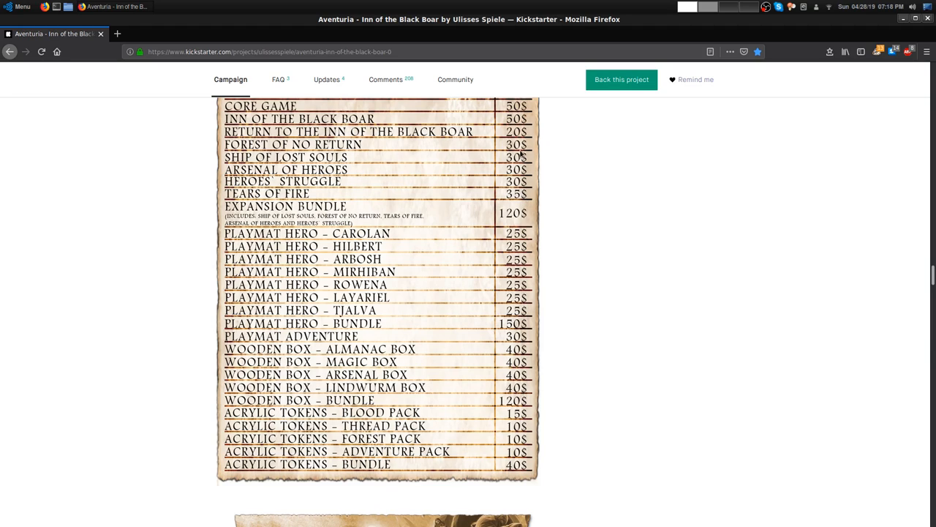
pyautogui.moveTo(521, 158)
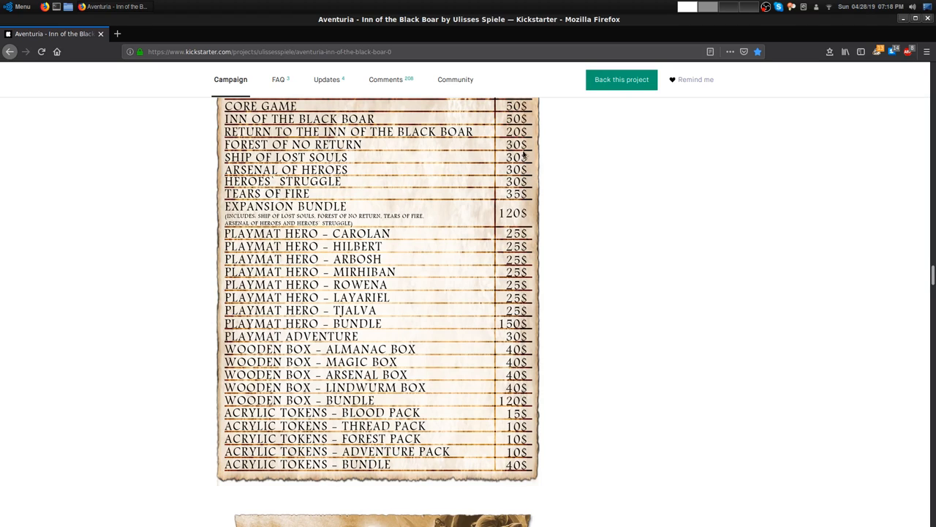
pyautogui.moveTo(521, 167)
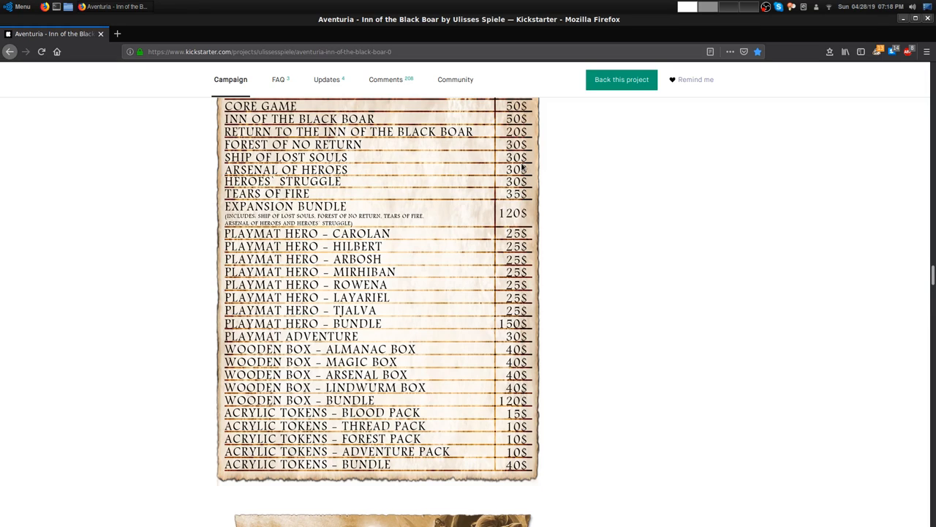
pyautogui.moveTo(521, 167)
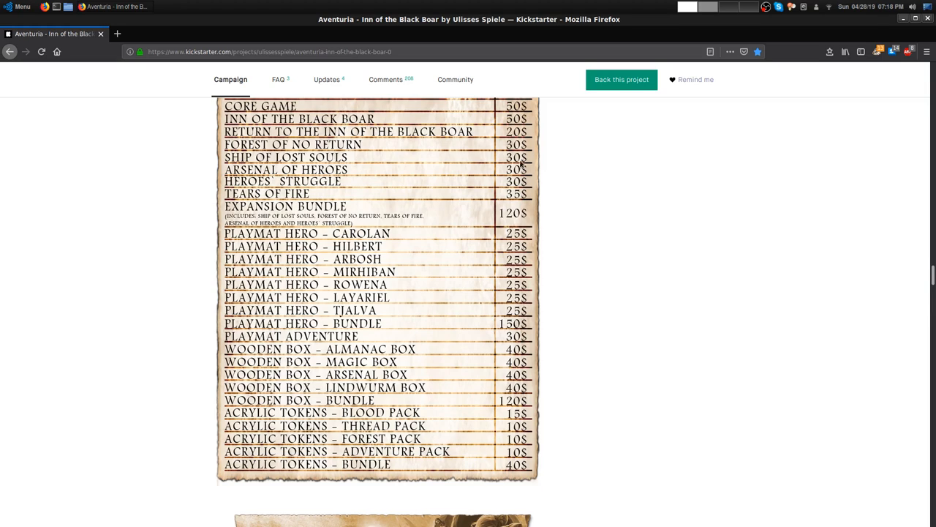
pyautogui.moveTo(521, 203)
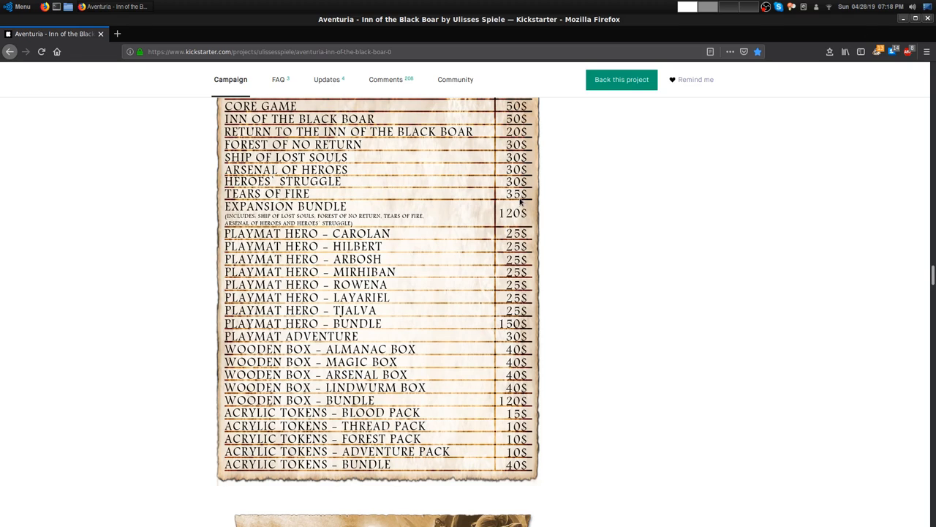
pyautogui.moveTo(705, 204)
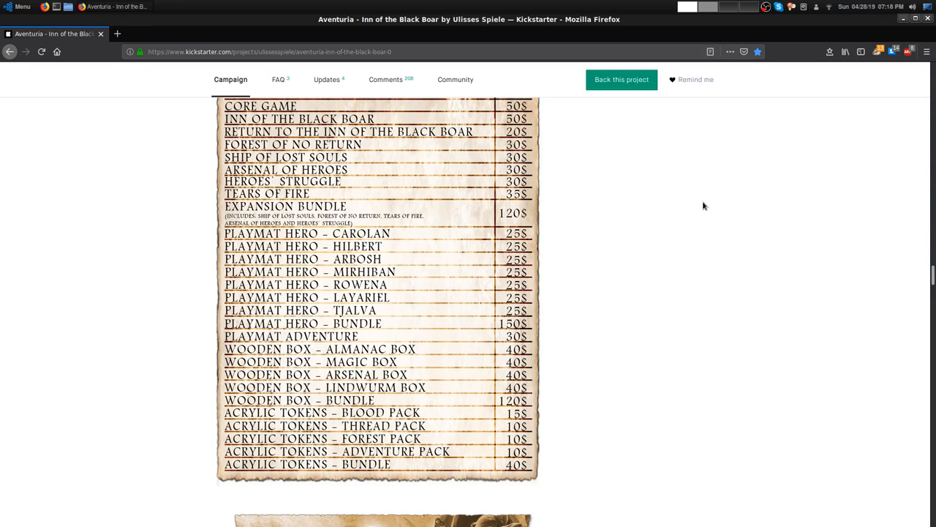
# Scroll past the reward tiers and Kobold Compulsions goal to The Adventure Mode section and its video
pyautogui.scroll(-3)
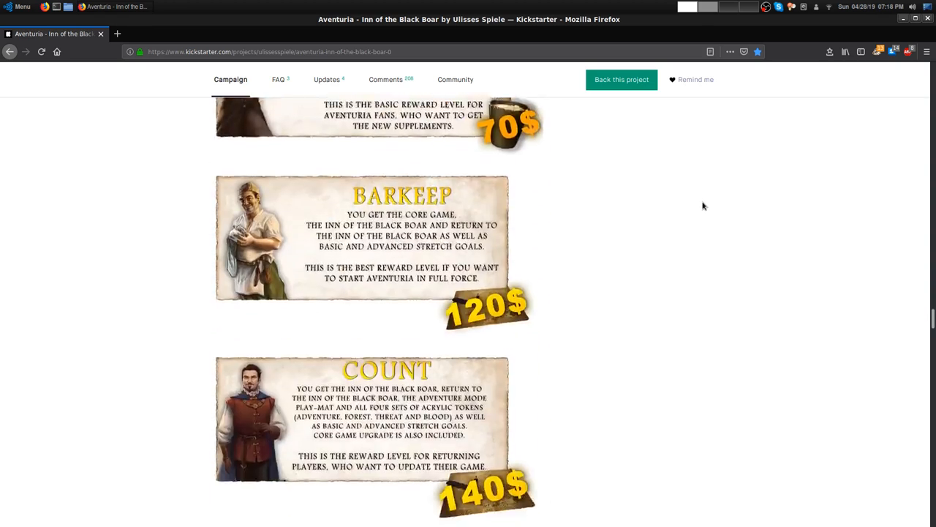
pyautogui.scroll(-3)
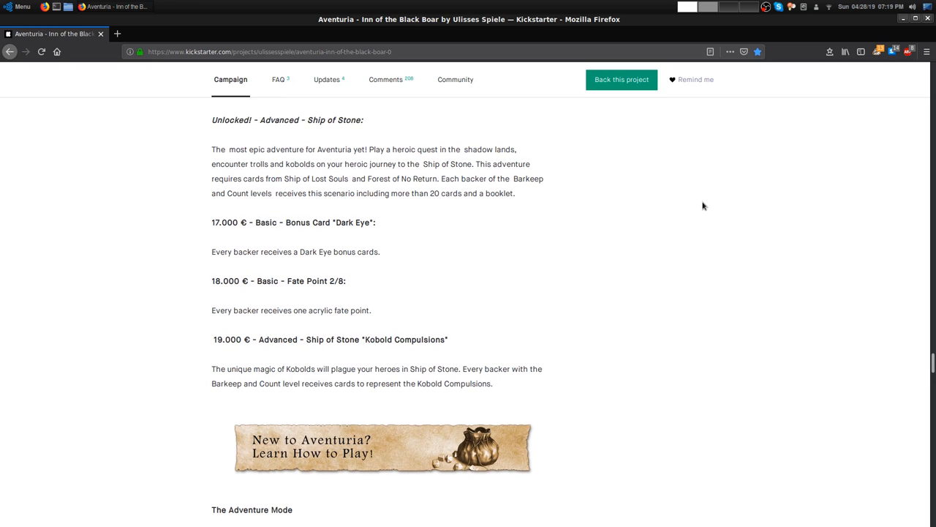
pyautogui.scroll(3)
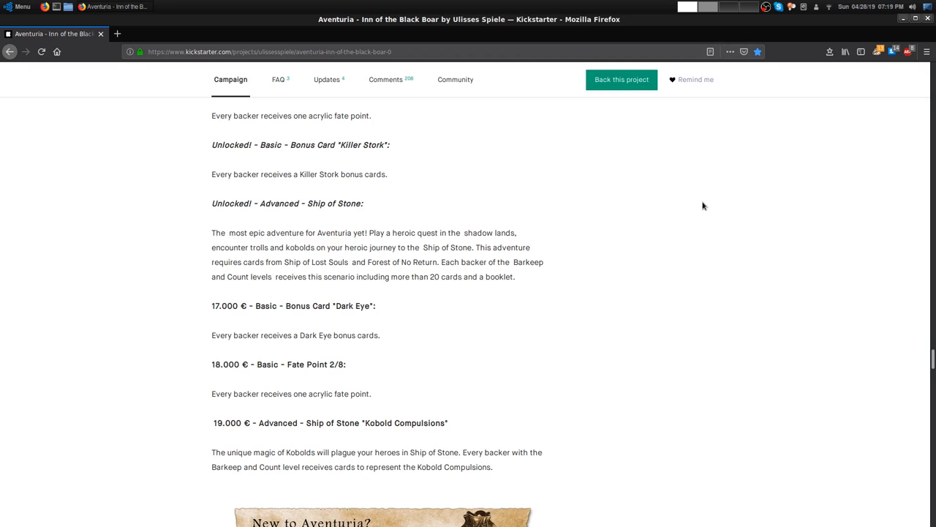
pyautogui.scroll(-3)
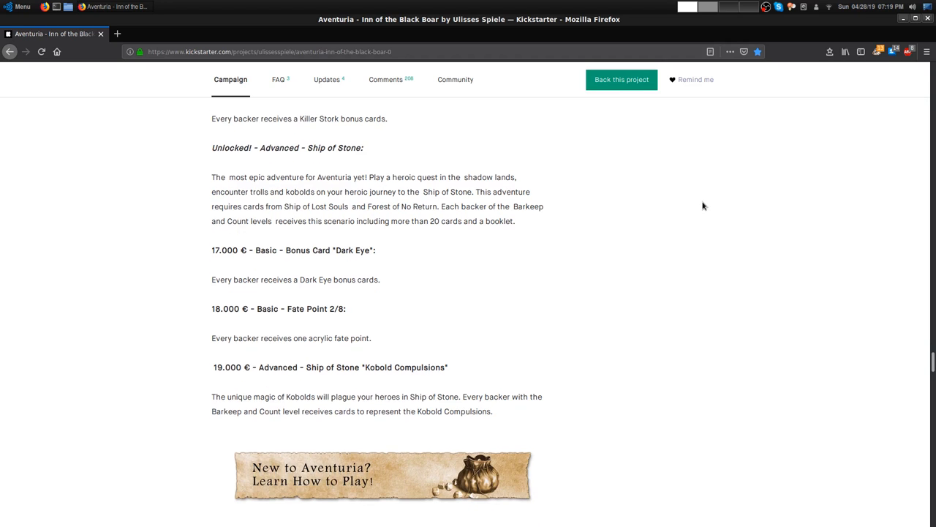
pyautogui.moveTo(848, 335)
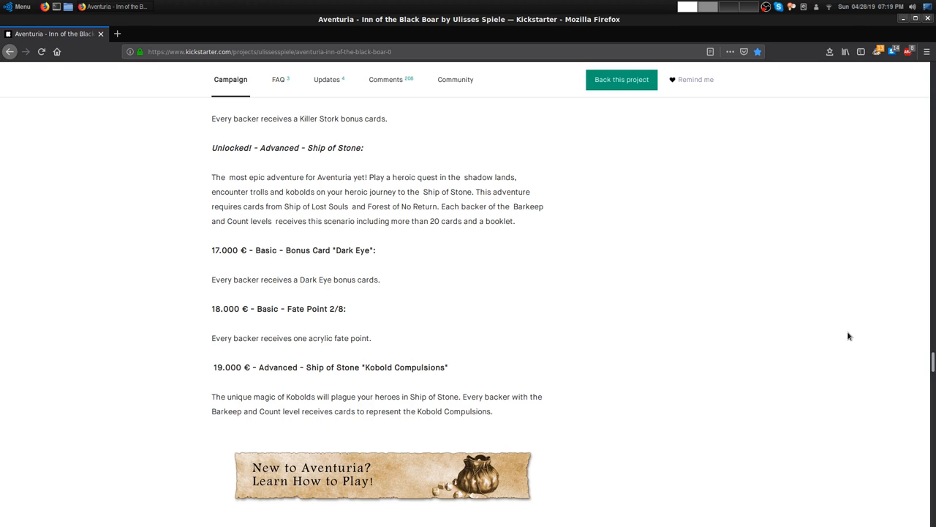
pyautogui.scroll(-3)
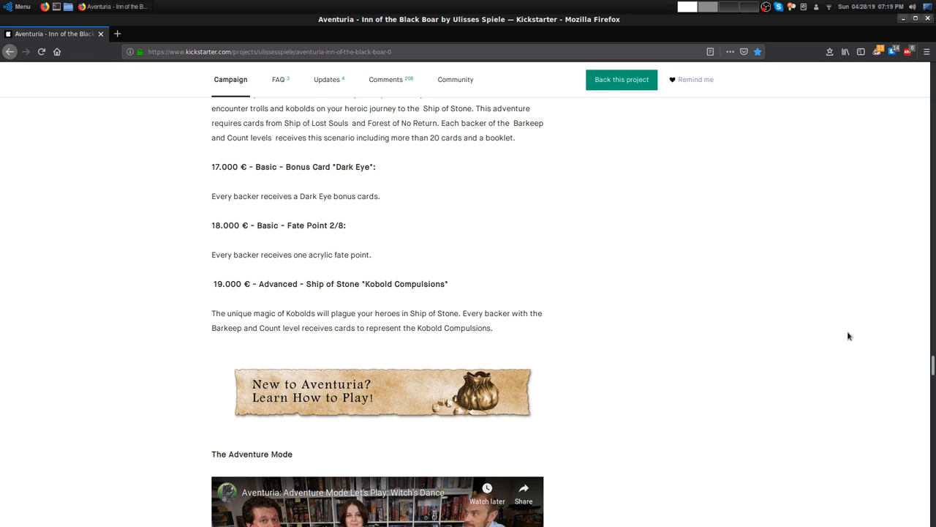
pyautogui.moveTo(708, 208)
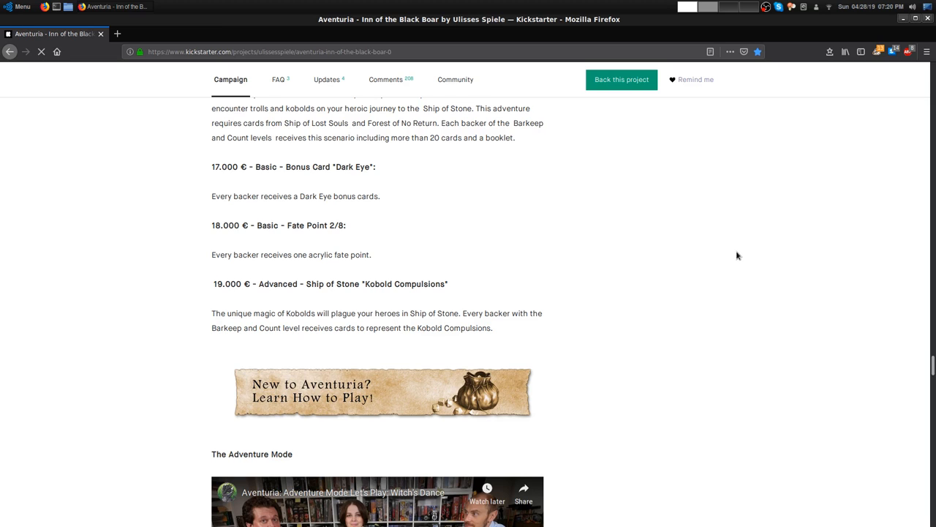
# Scroll down past the videos, cards, shipping and creators to the Risks and challenges section
pyautogui.scroll(-3)
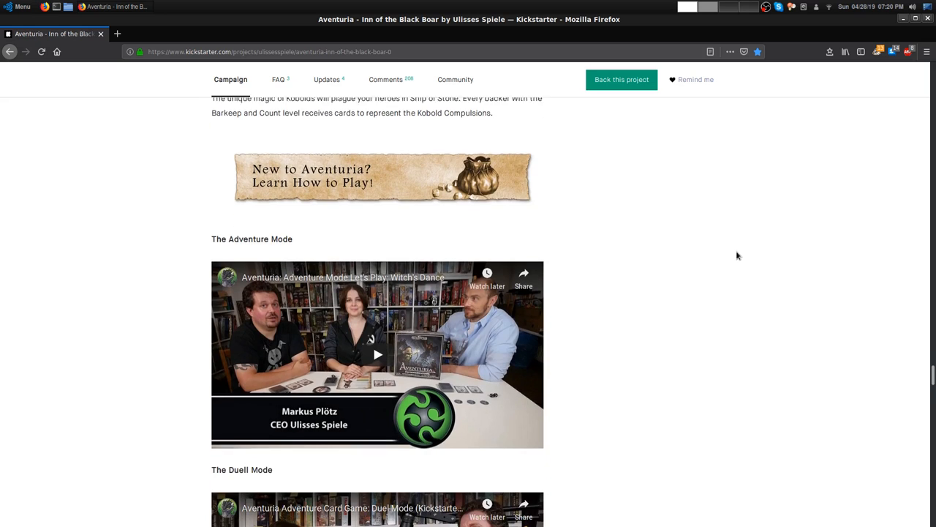
pyautogui.scroll(-3)
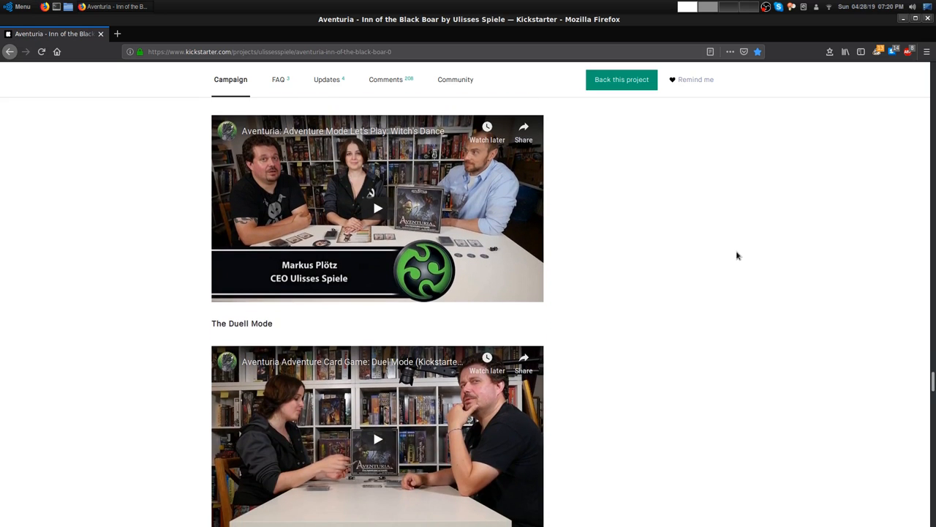
pyautogui.scroll(-3)
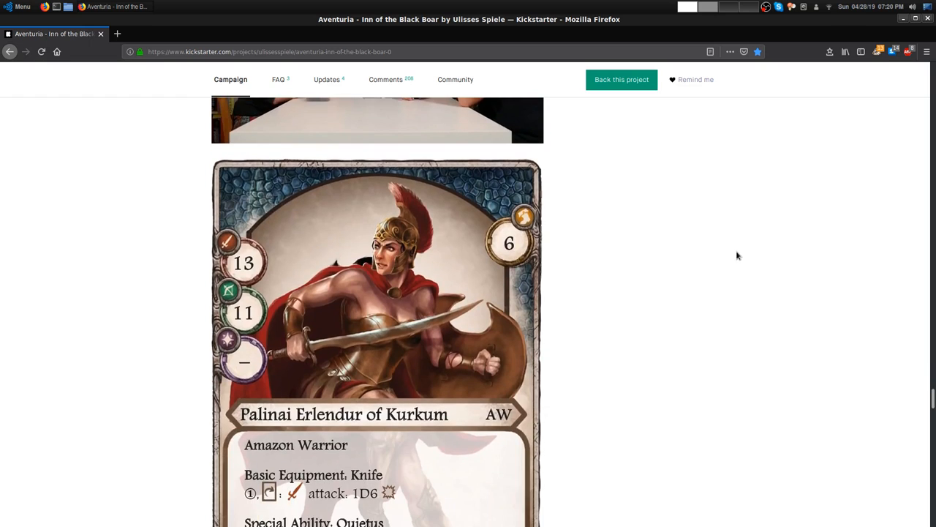
pyautogui.scroll(-3)
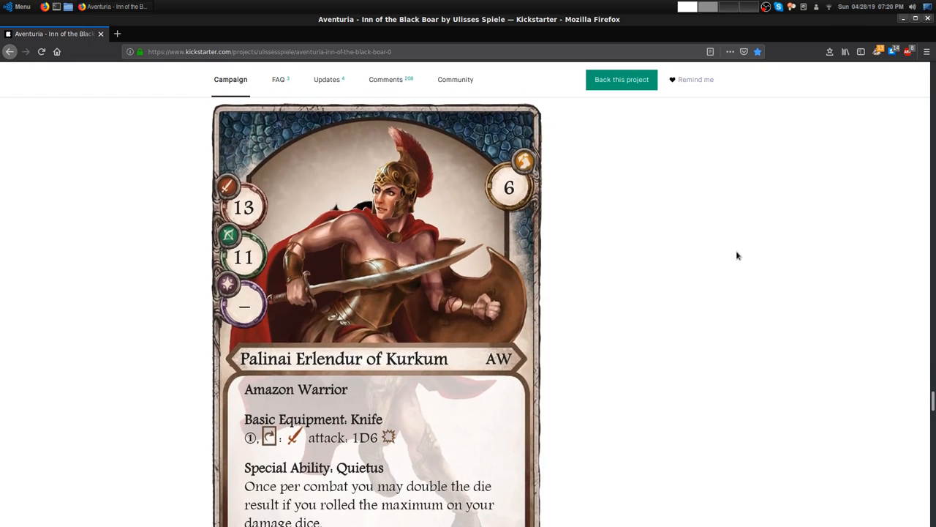
pyautogui.scroll(-3)
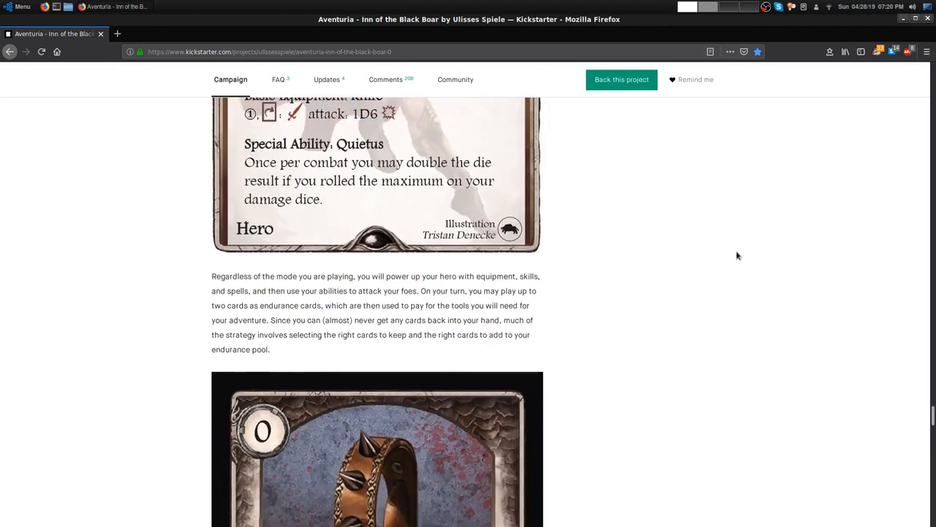
pyautogui.scroll(-3)
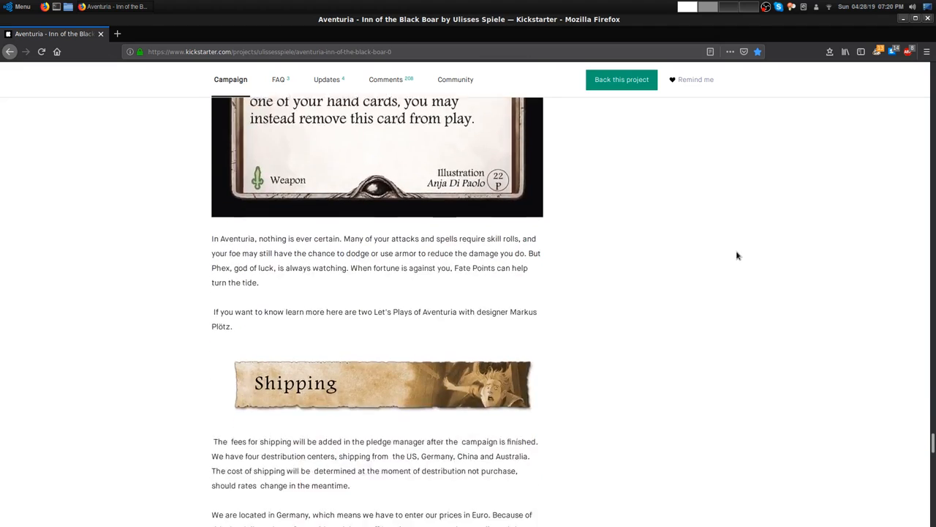
pyautogui.scroll(-3)
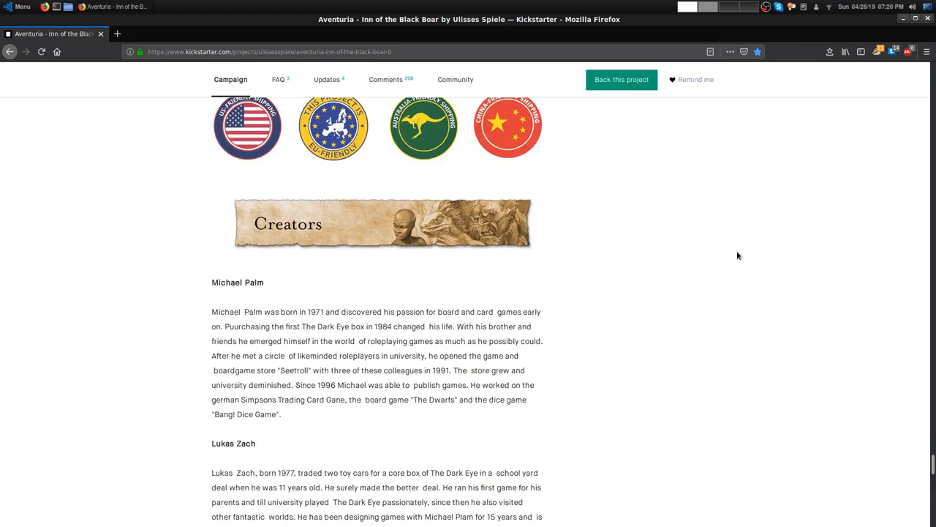
pyautogui.scroll(-3)
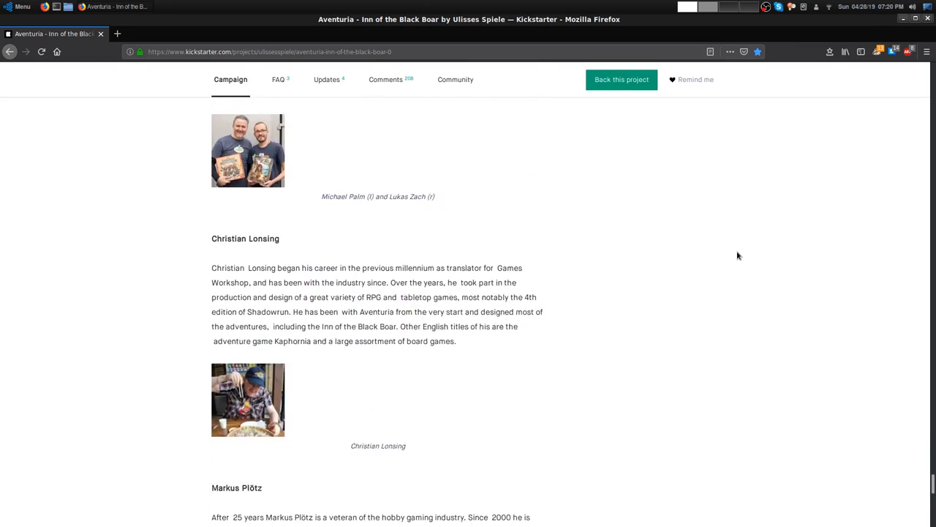
pyautogui.scroll(-3)
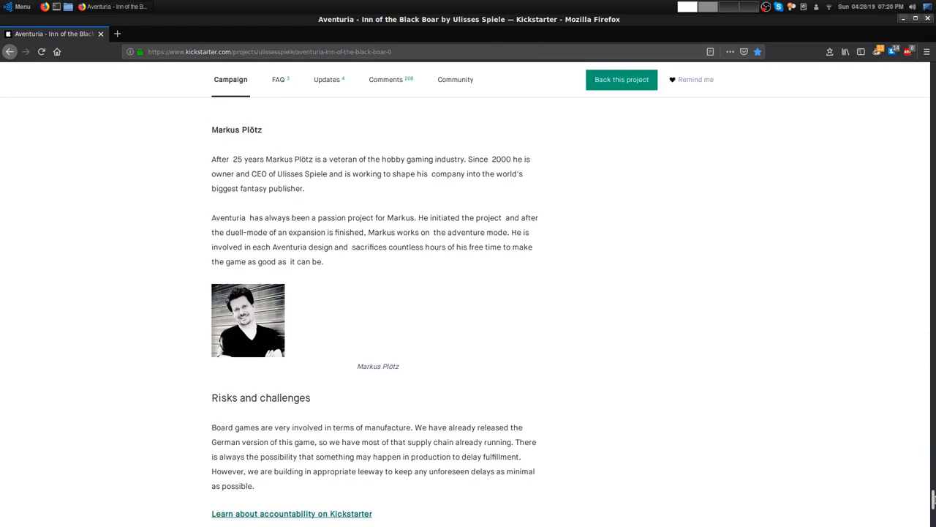
pyautogui.scroll(-3)
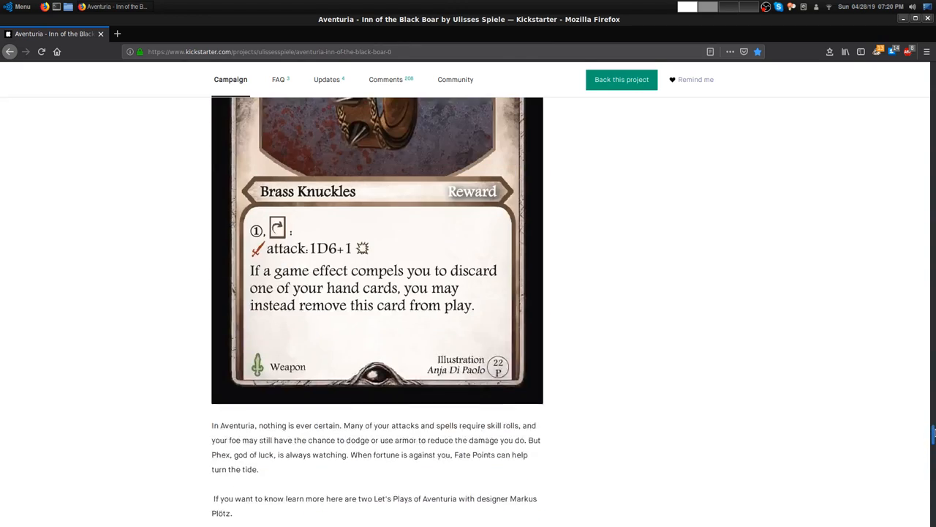
pyautogui.scroll(-3)
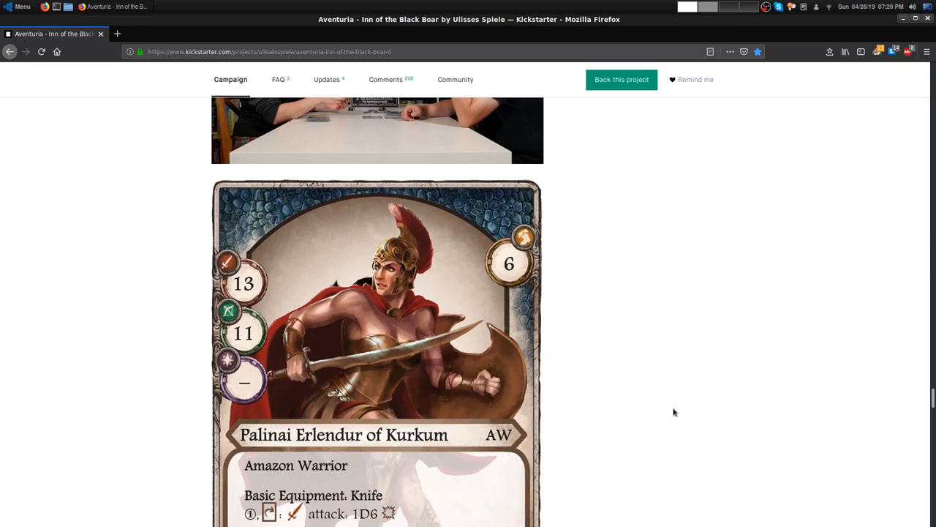
pyautogui.moveTo(300, 325)
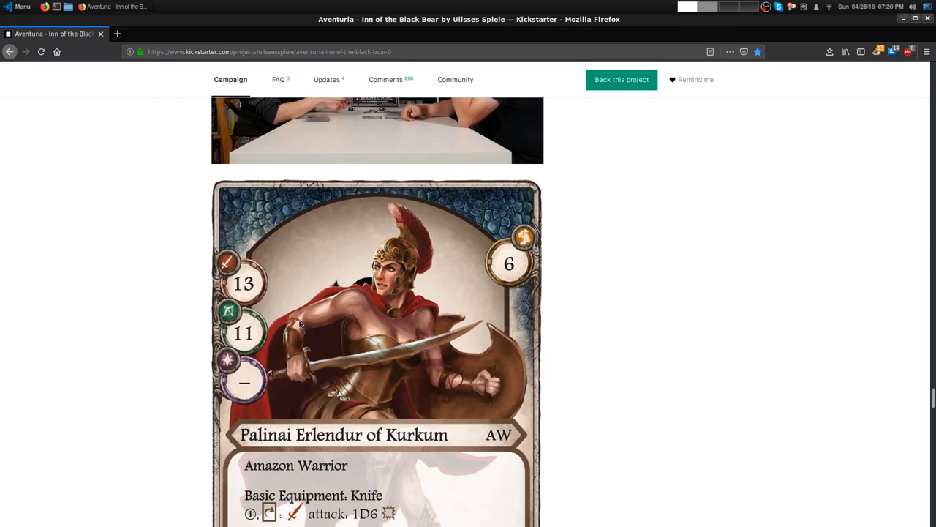
pyautogui.scroll(-3)
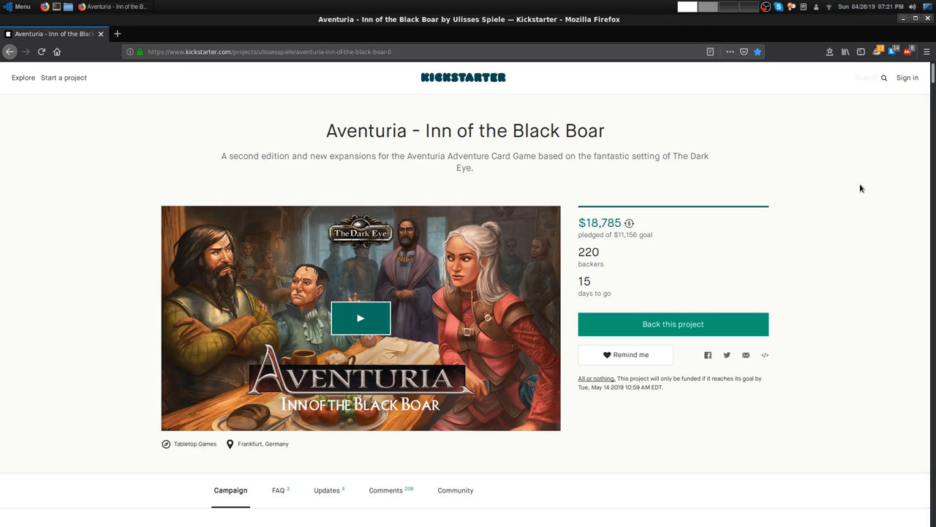
pyautogui.click(41, 51)
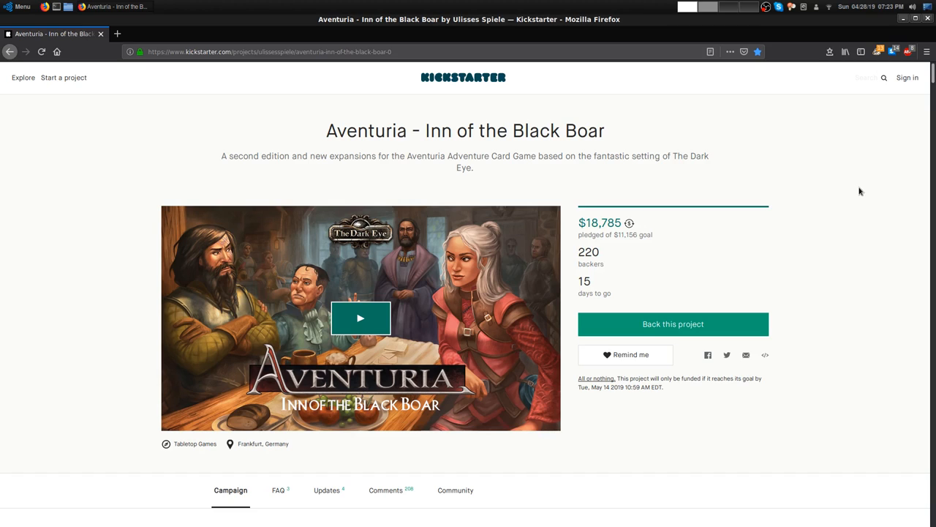
pyautogui.moveTo(762, 99)
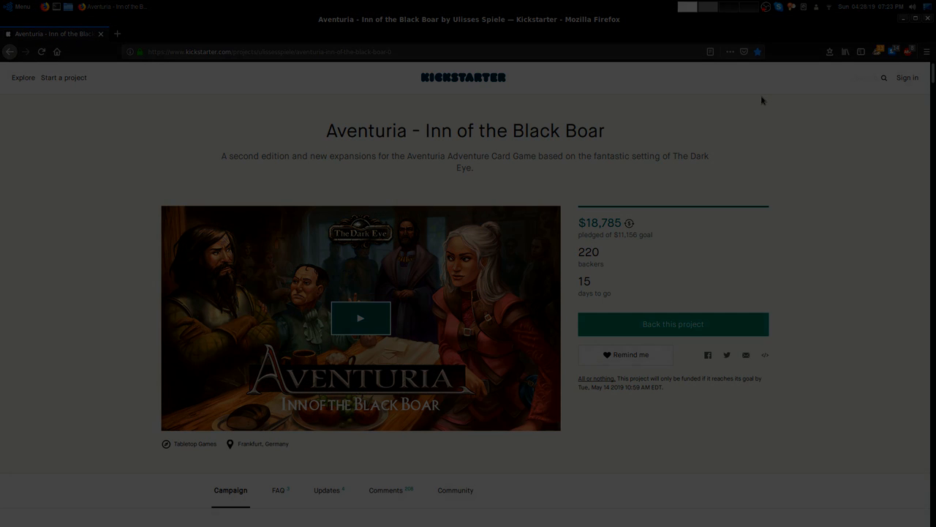
pyautogui.click(360, 317)
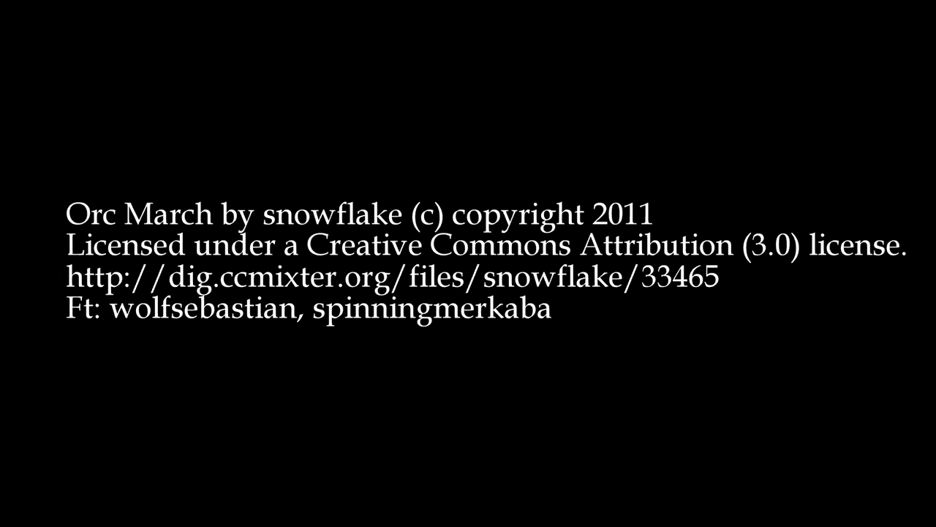